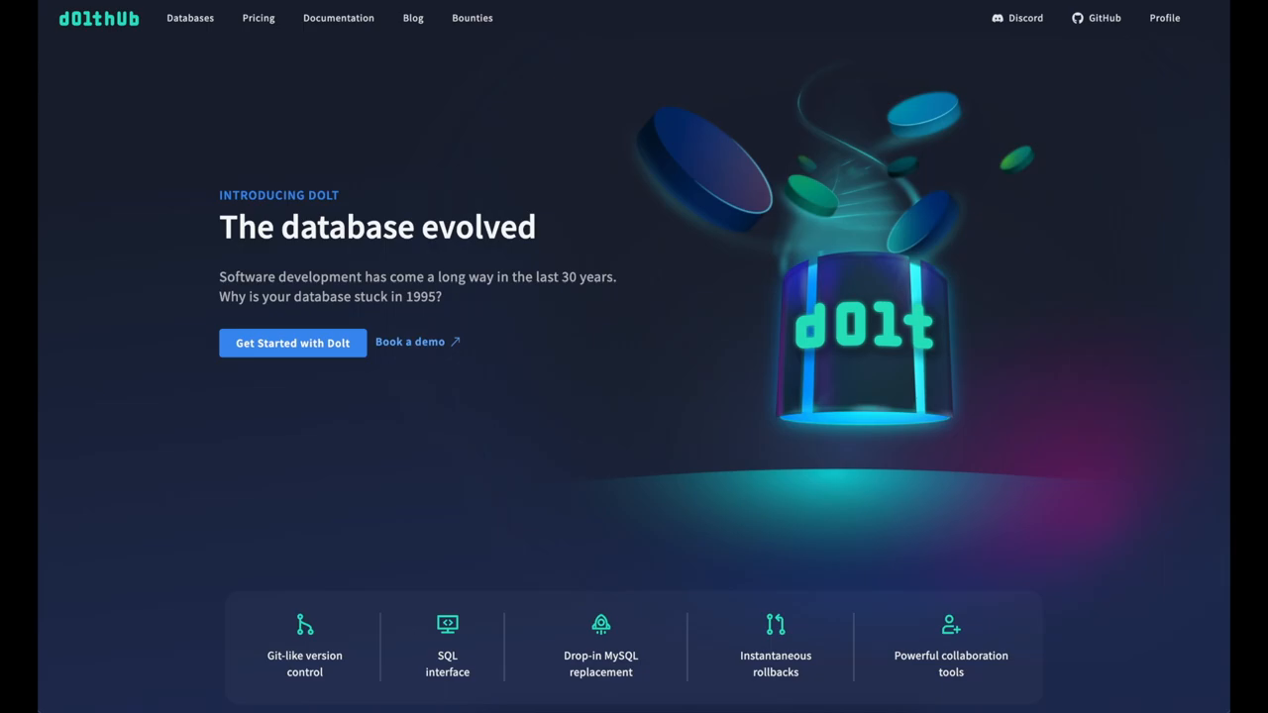
Step: Read the feedback comment thread pinned on the mobile page mockups and close it
{"action": "left_click", "coordinate": [191, 17]}
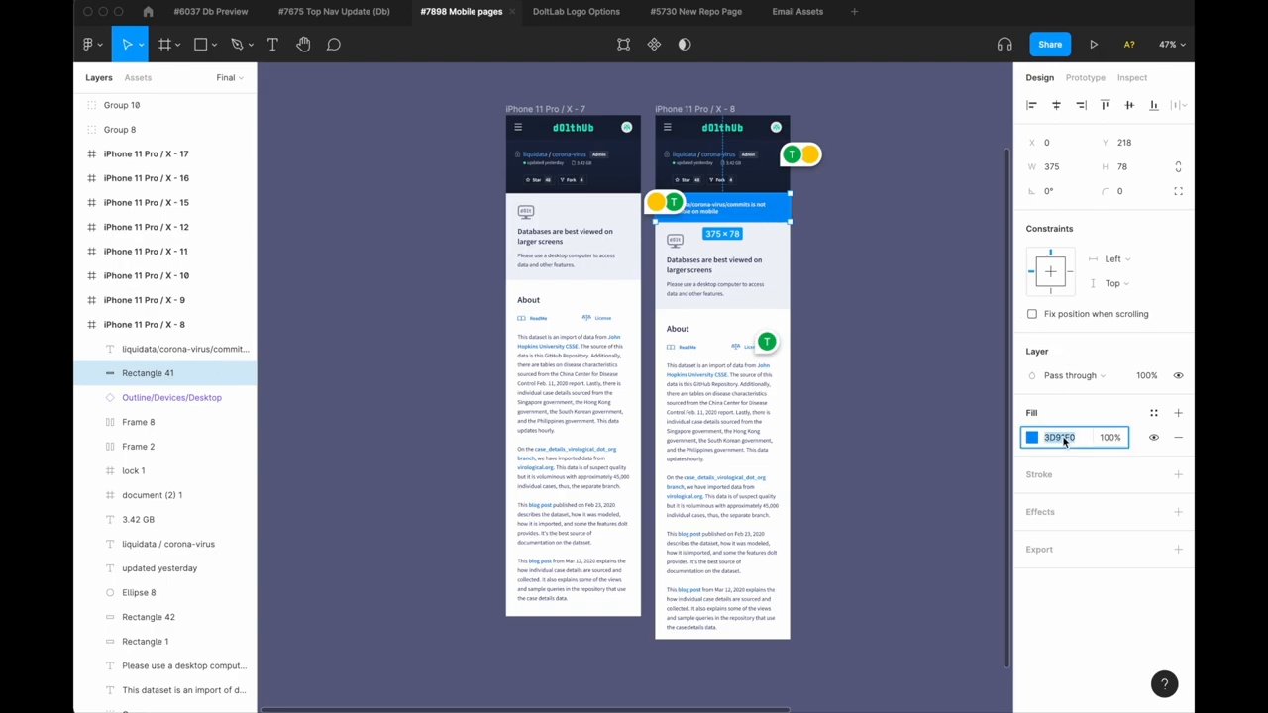
{"action": "left_click", "coordinate": [792, 155]}
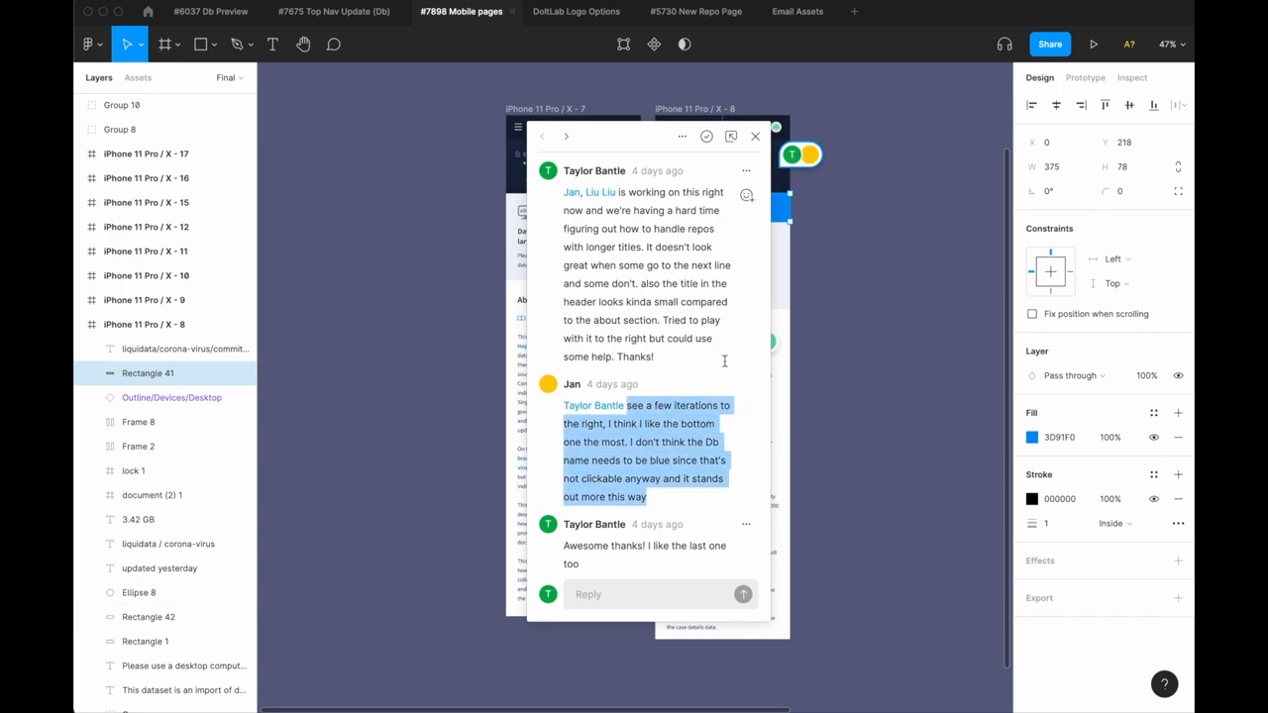
{"action": "left_click", "coordinate": [755, 135]}
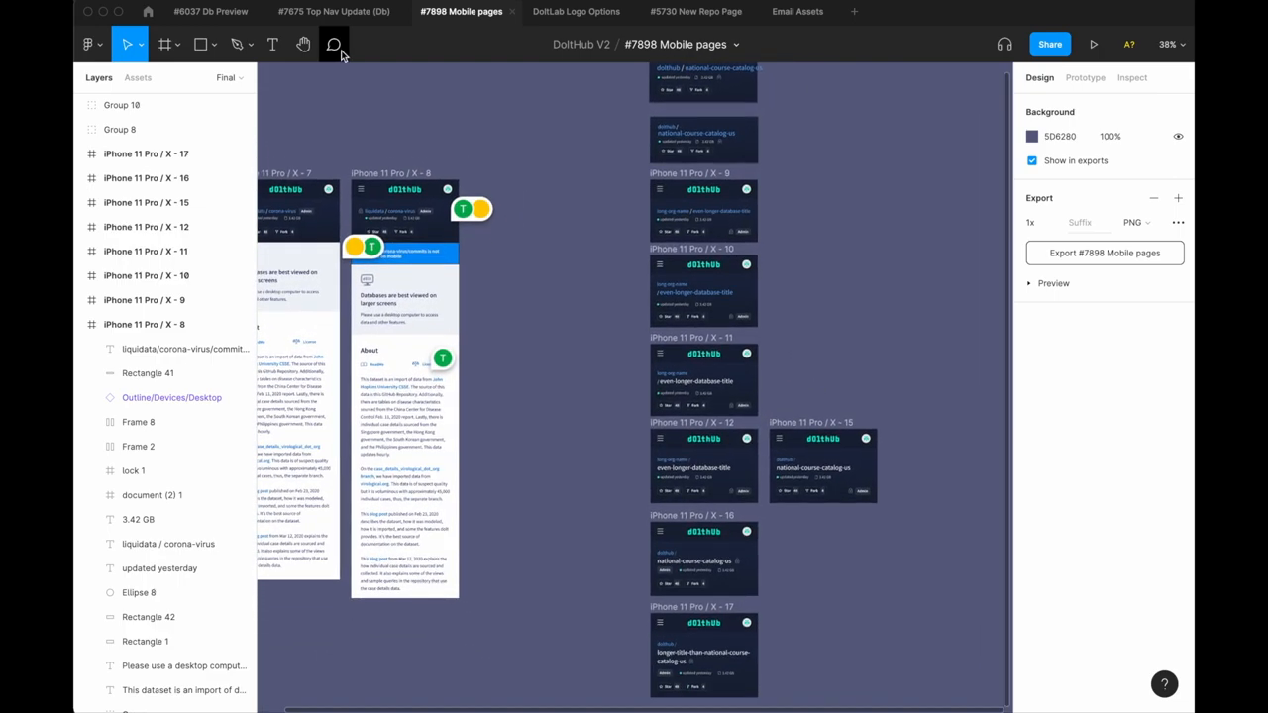
Step: Draft a new canvas comment reading 'I like this one the most'
{"action": "left_click", "coordinate": [332, 44]}
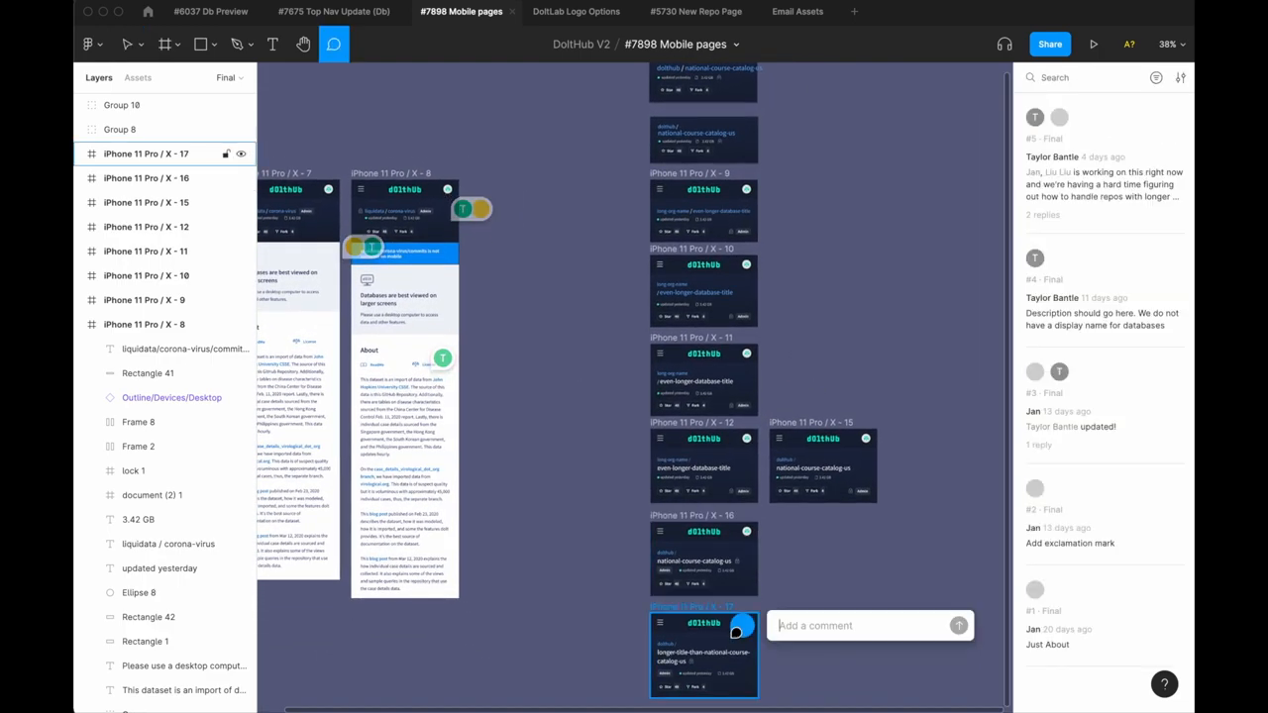
{"action": "type", "text": "I like thi"}
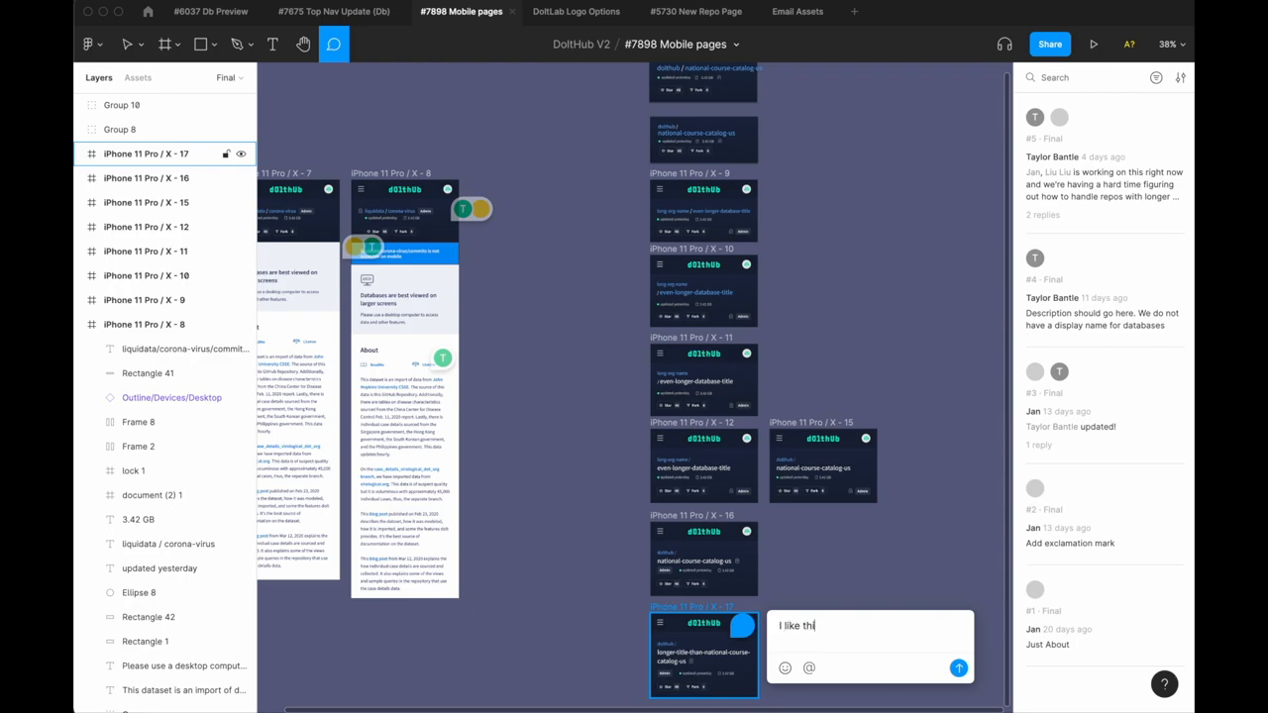
{"action": "type", "text": "s one the most"}
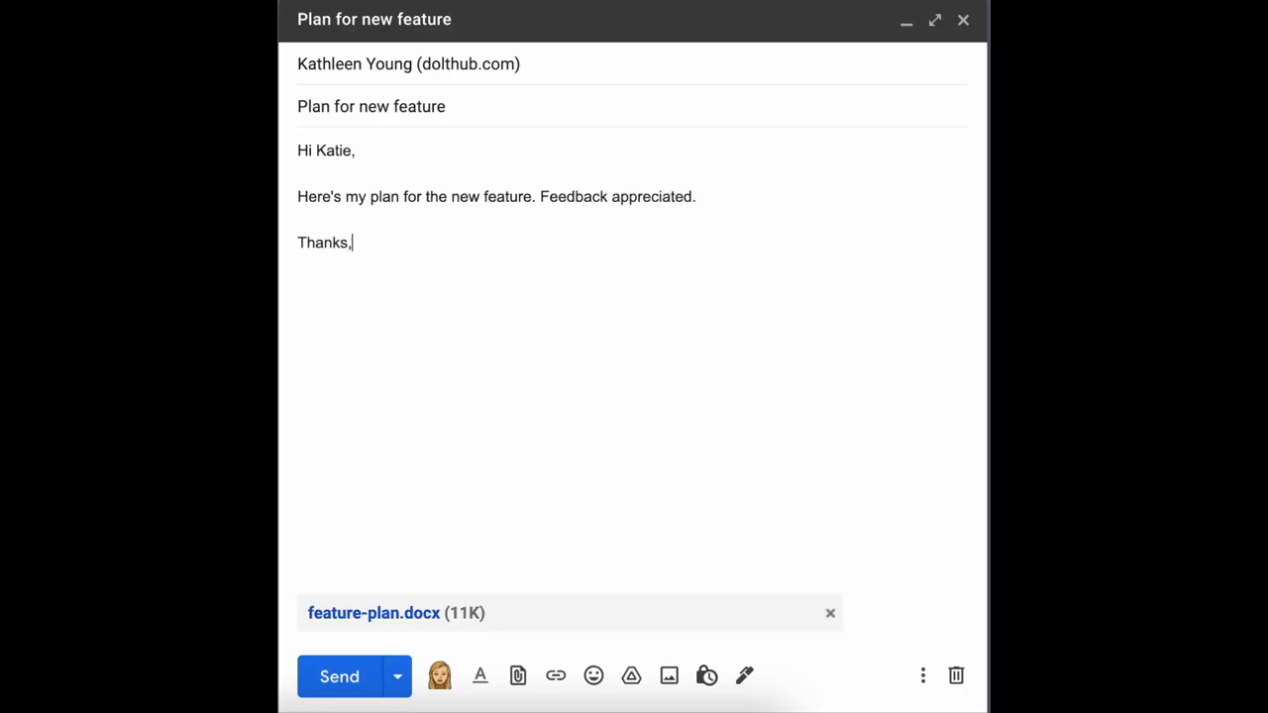
Step: Send the 'Plan for new feature' email with feature-plan.docx and open the reply carrying the feedback document
{"action": "left_click", "coordinate": [339, 678]}
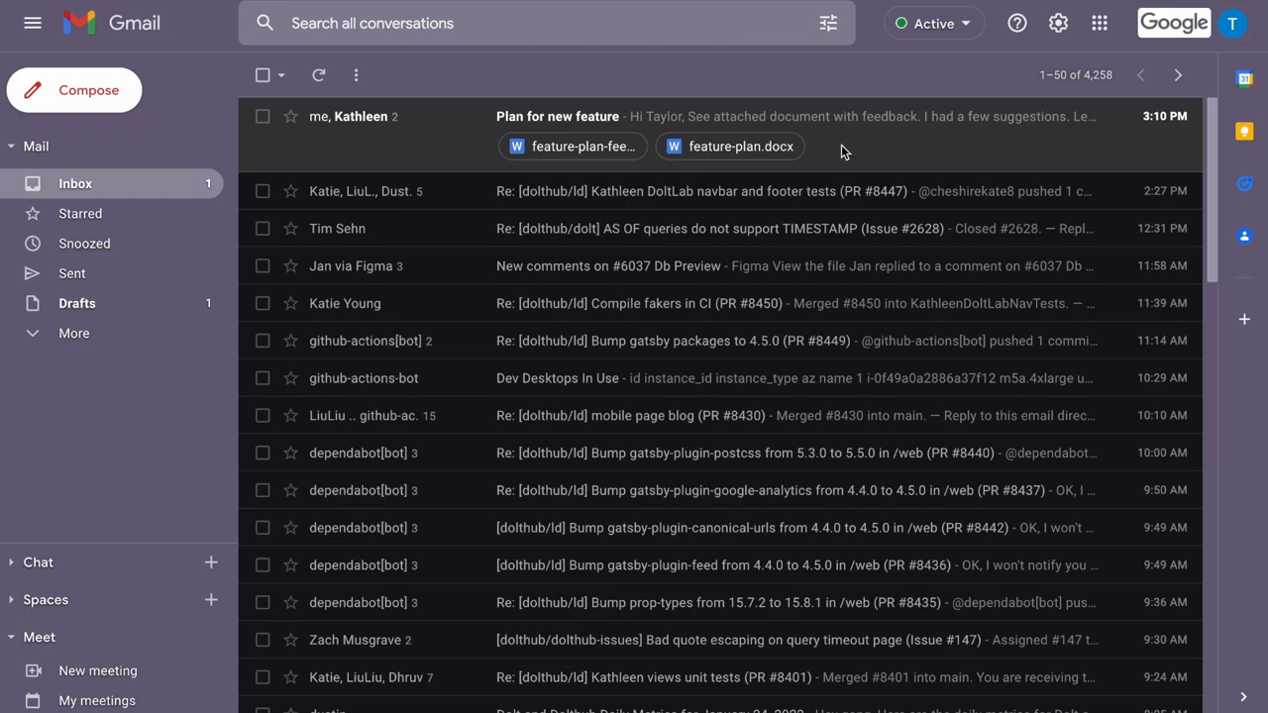
{"action": "left_click", "coordinate": [559, 115]}
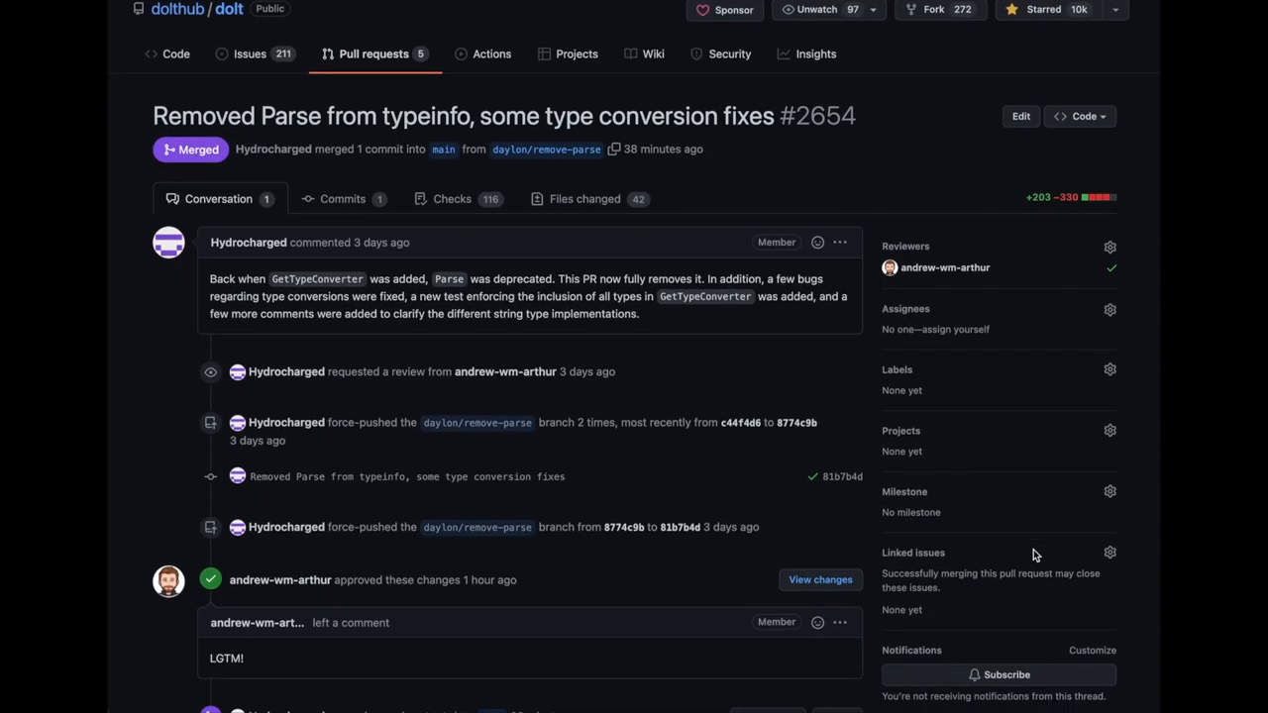
{"action": "scroll", "scroll_direction": "down", "scroll_amount": 3}
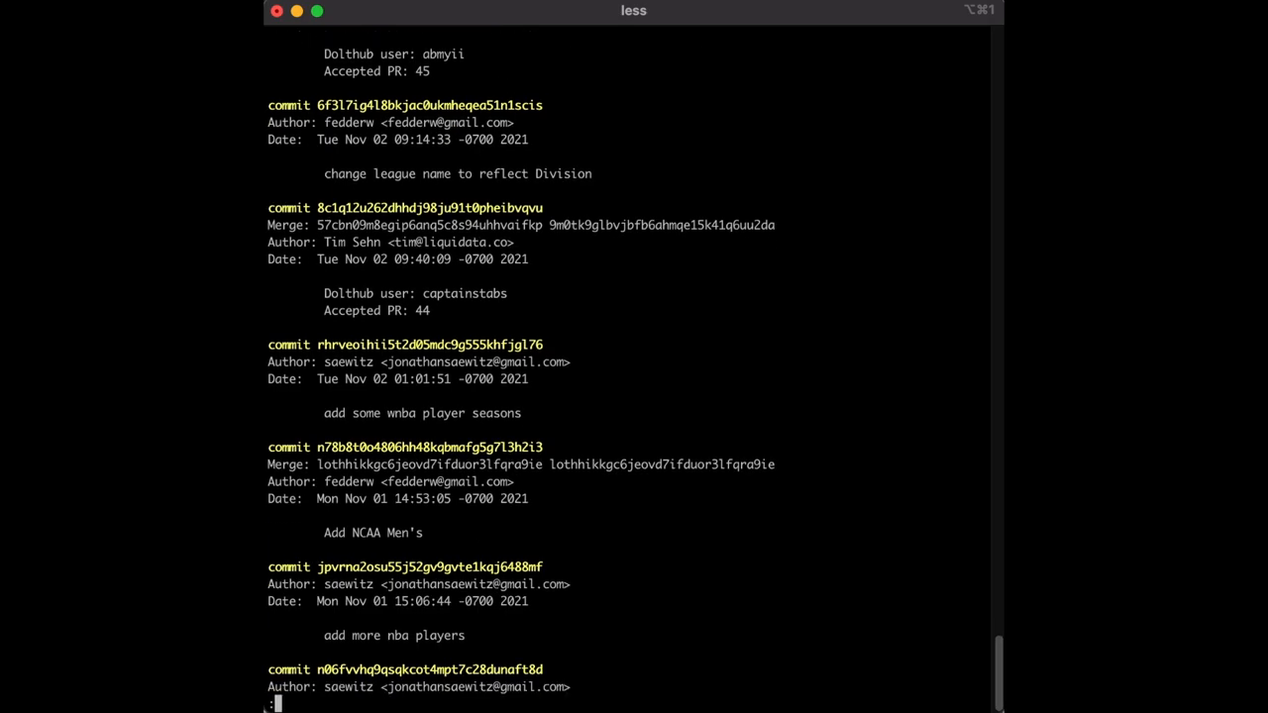
{"action": "scroll", "scroll_direction": "down", "scroll_amount": 3}
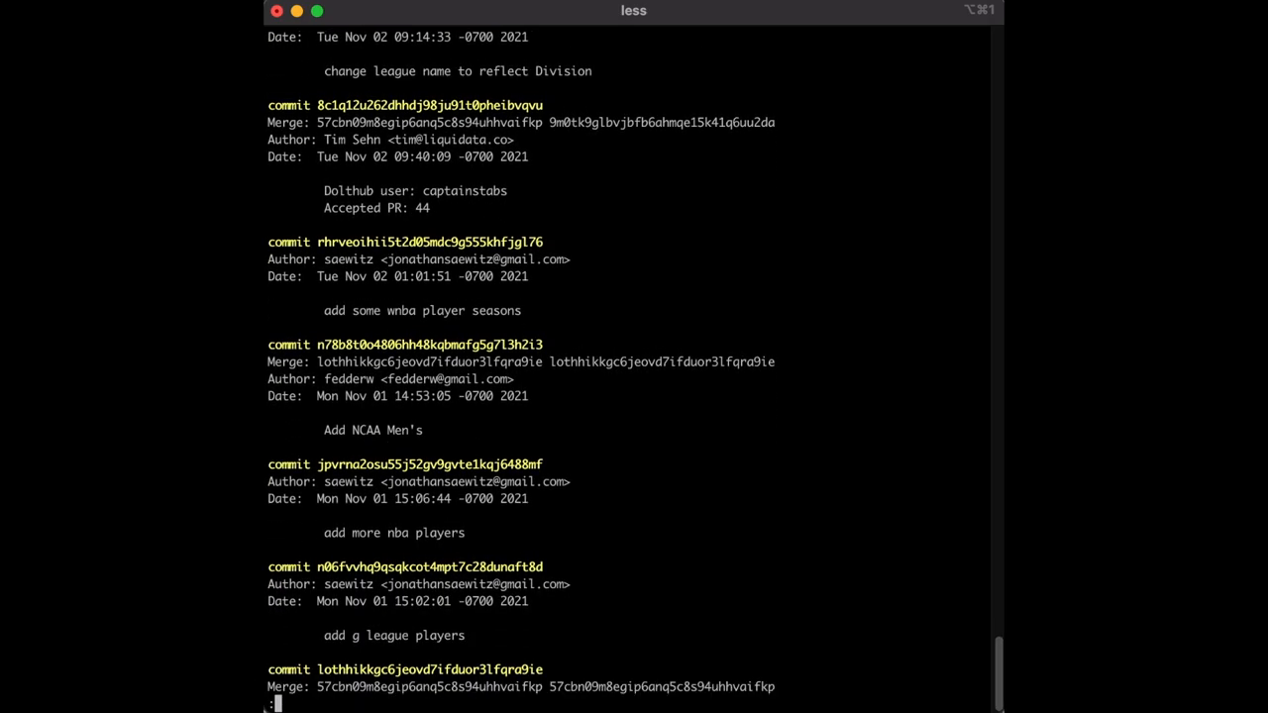
{"action": "scroll", "scroll_direction": "down", "scroll_amount": 3}
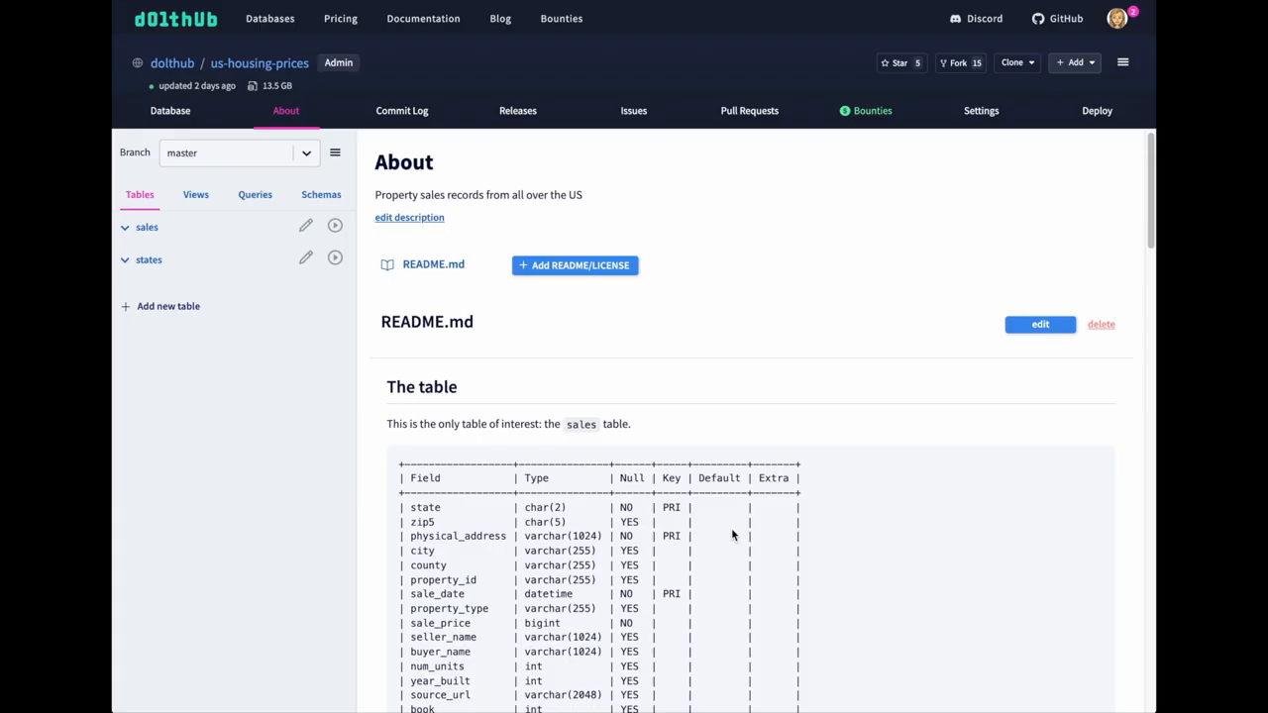
{"action": "mouse_move", "coordinate": [335, 228]}
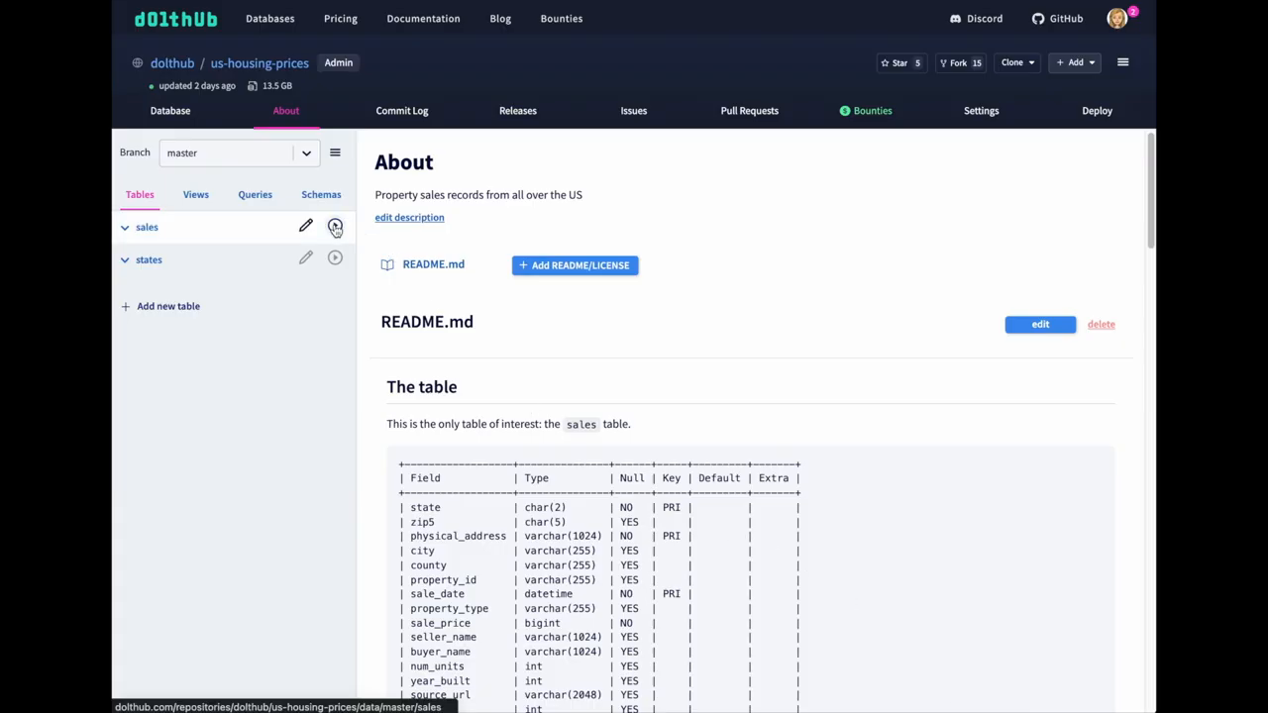
Step: Show the sales table of us-housing-prices as rows of data and browse them
{"action": "left_click", "coordinate": [335, 226]}
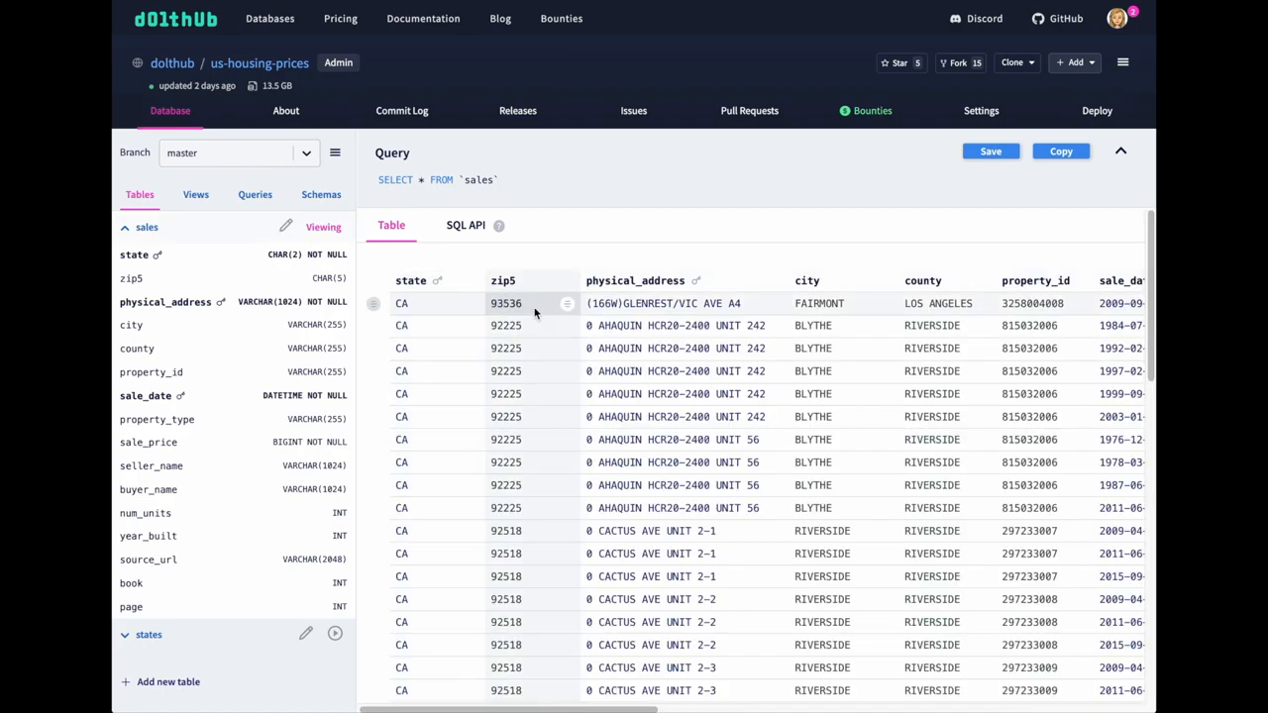
{"action": "scroll", "scroll_direction": "down", "scroll_amount": 3}
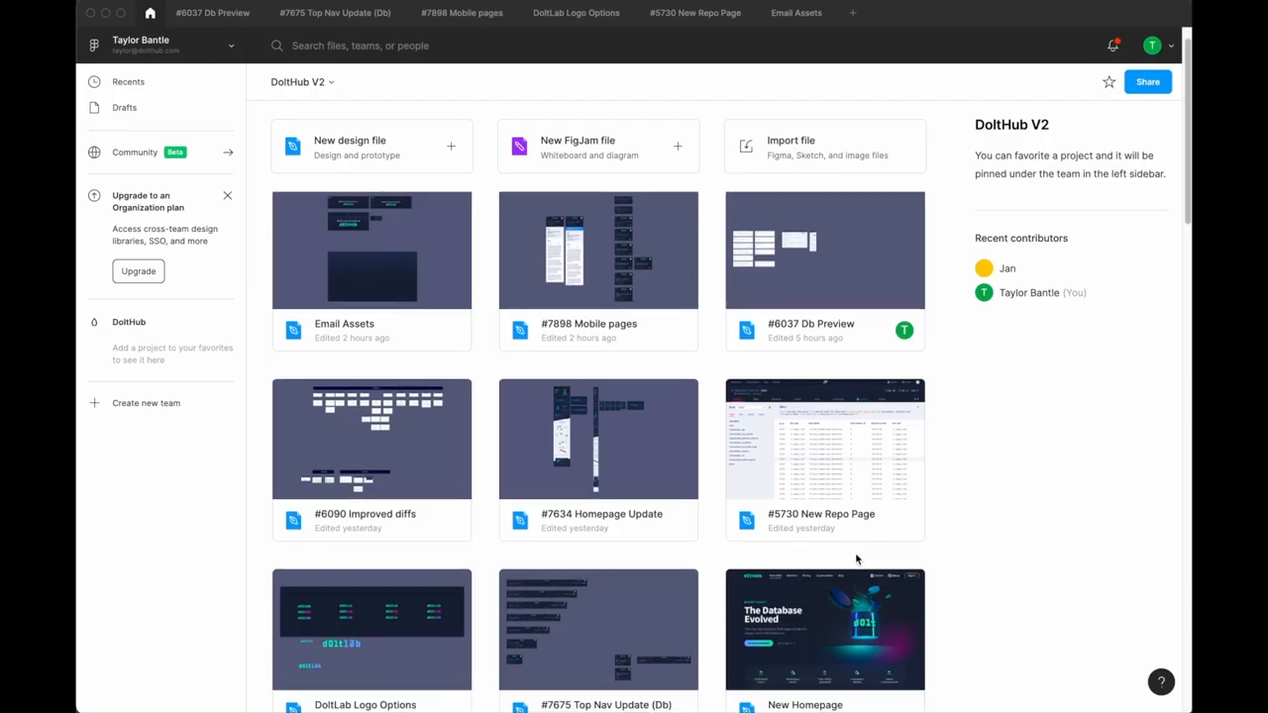
Step: Open the New Homepage file in the DoltHub V2 project and zoom into the homepage frame
{"action": "scroll", "scroll_direction": "down", "scroll_amount": 3}
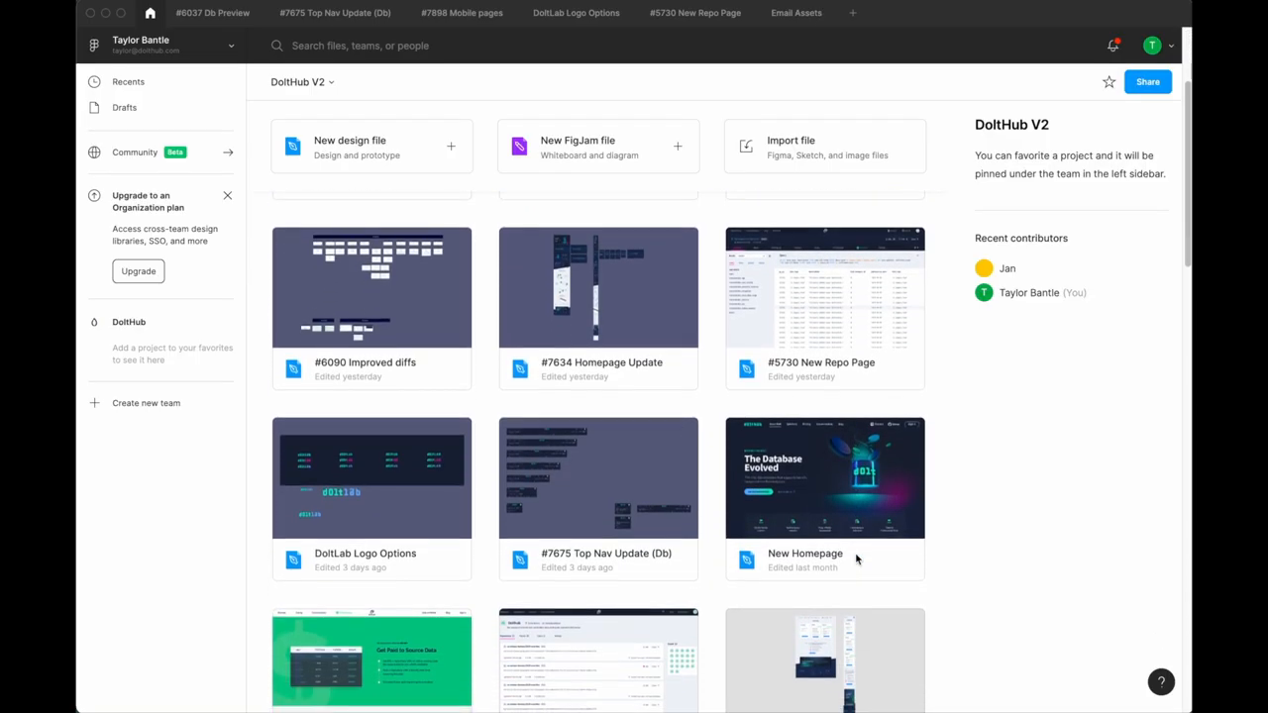
{"action": "double_click", "coordinate": [825, 477]}
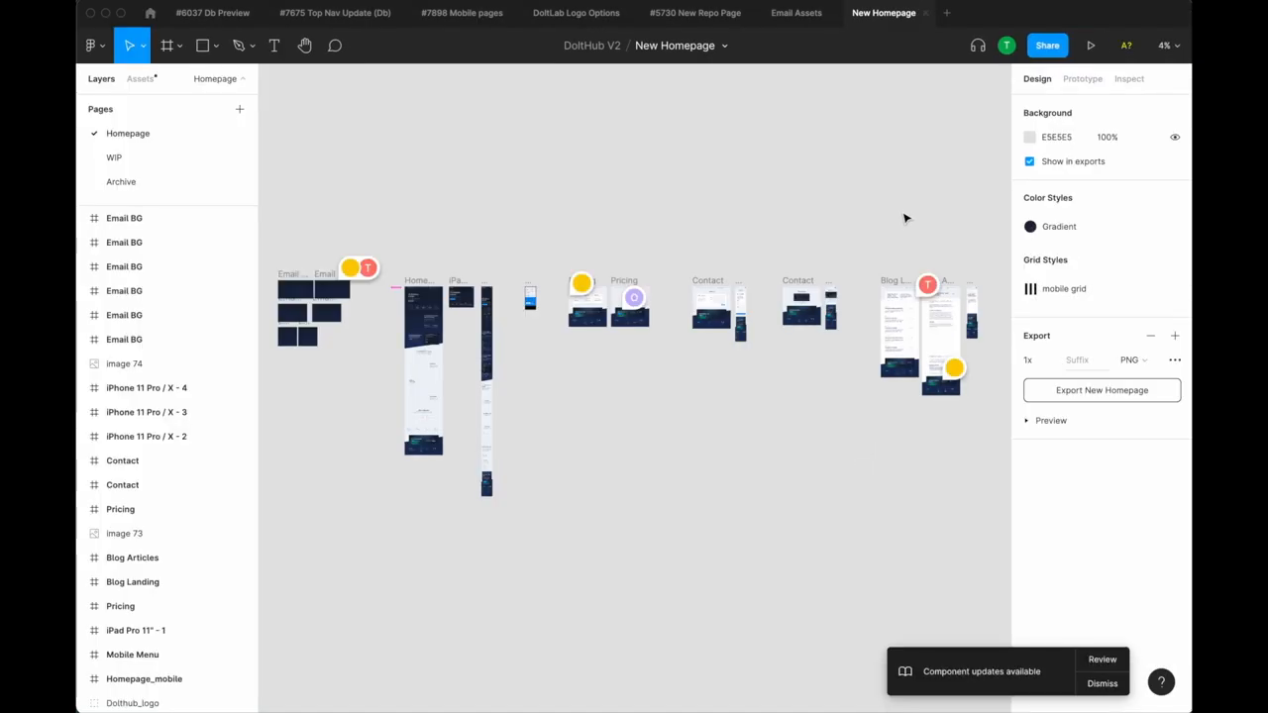
{"action": "mouse_move", "coordinate": [416, 341]}
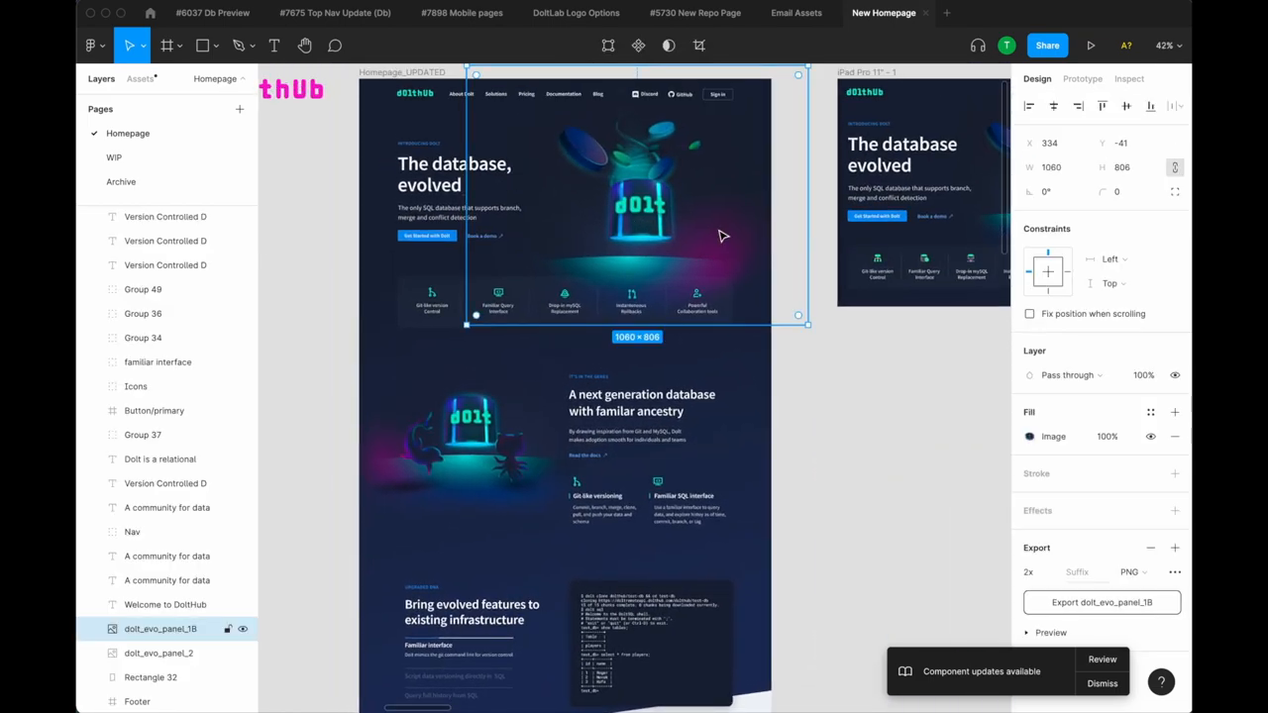
{"action": "left_click", "coordinate": [1090, 44]}
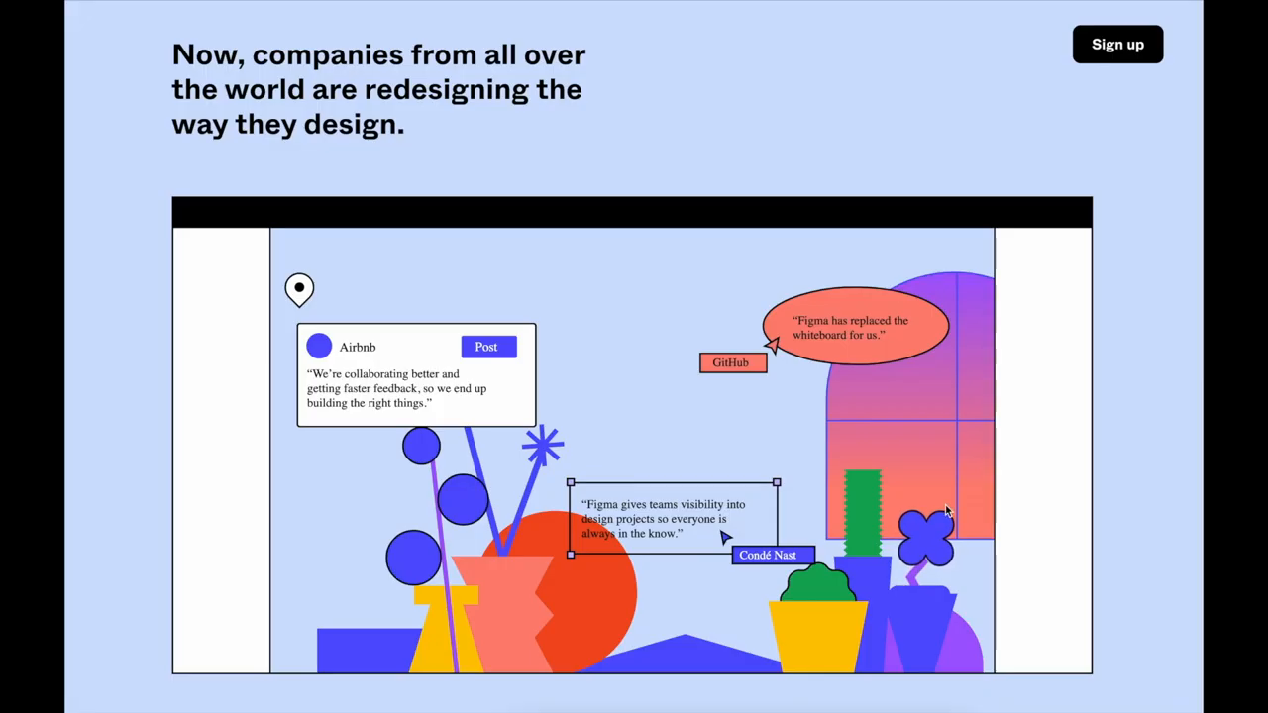
{"action": "scroll", "scroll_direction": "down", "scroll_amount": 3}
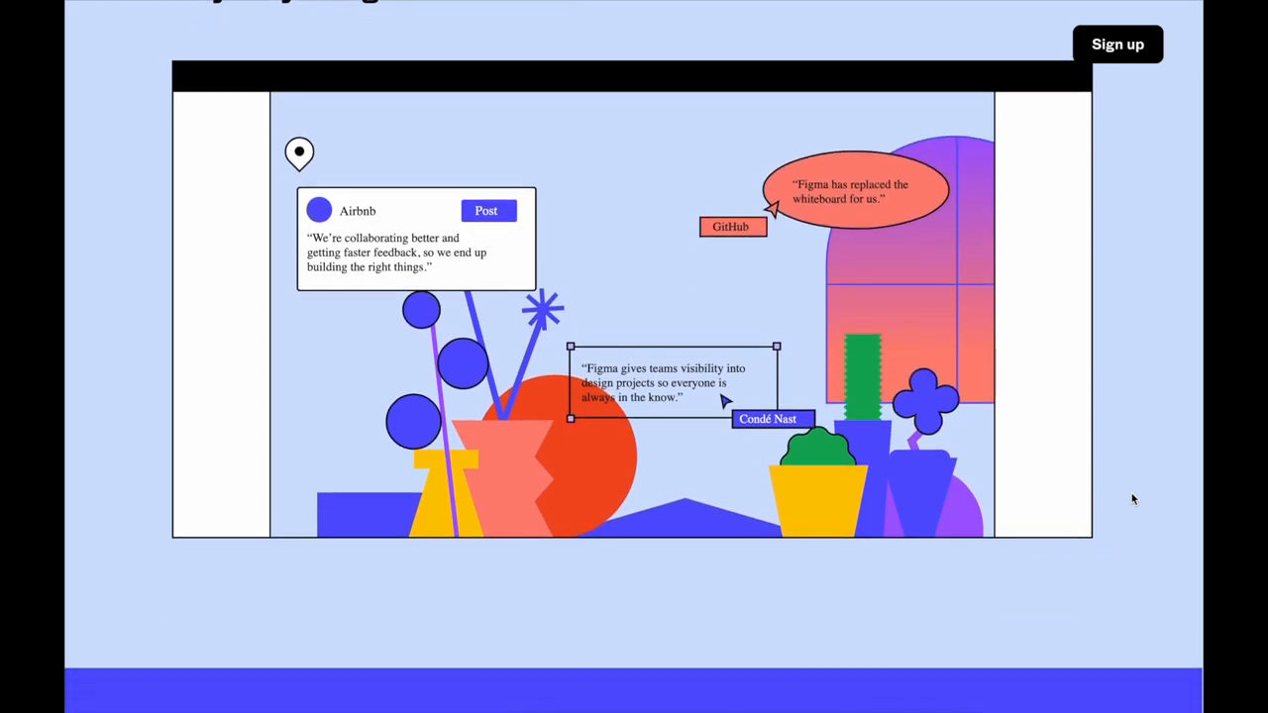
{"action": "scroll", "scroll_direction": "down", "scroll_amount": 3}
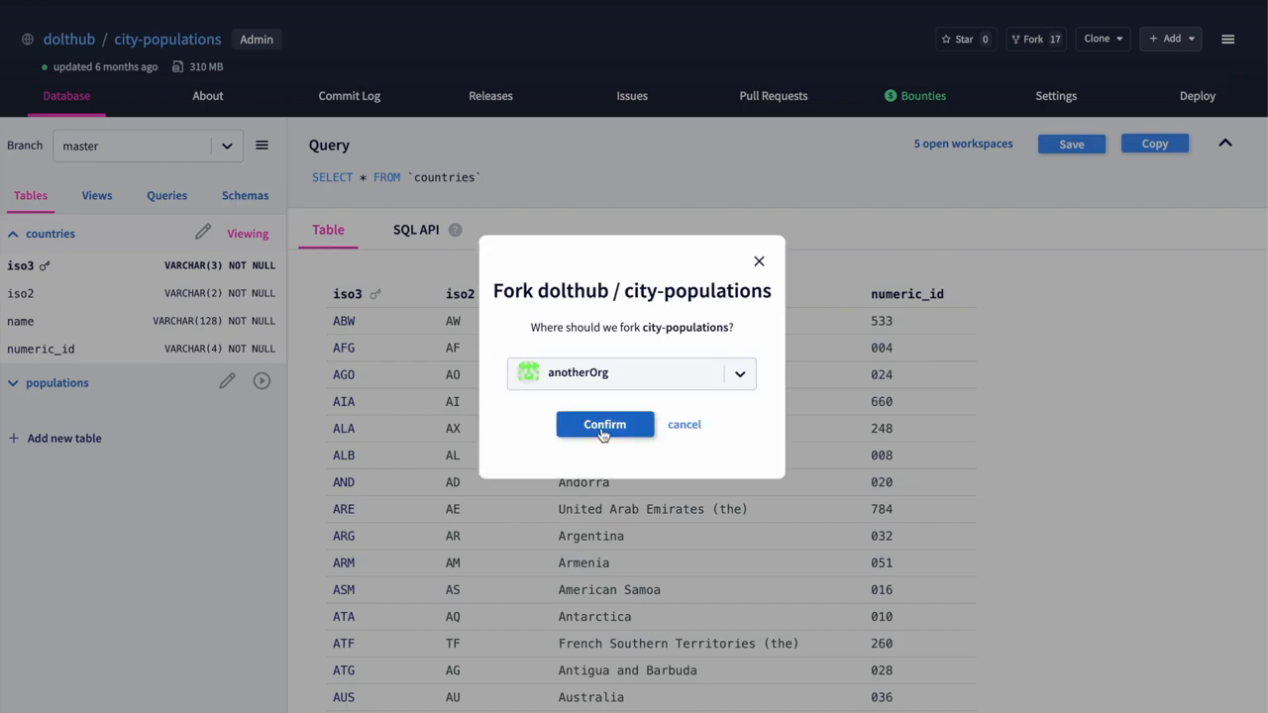
Step: Fork city-populations into another organization and delete the populations row with year -200
{"action": "left_click", "coordinate": [604, 424]}
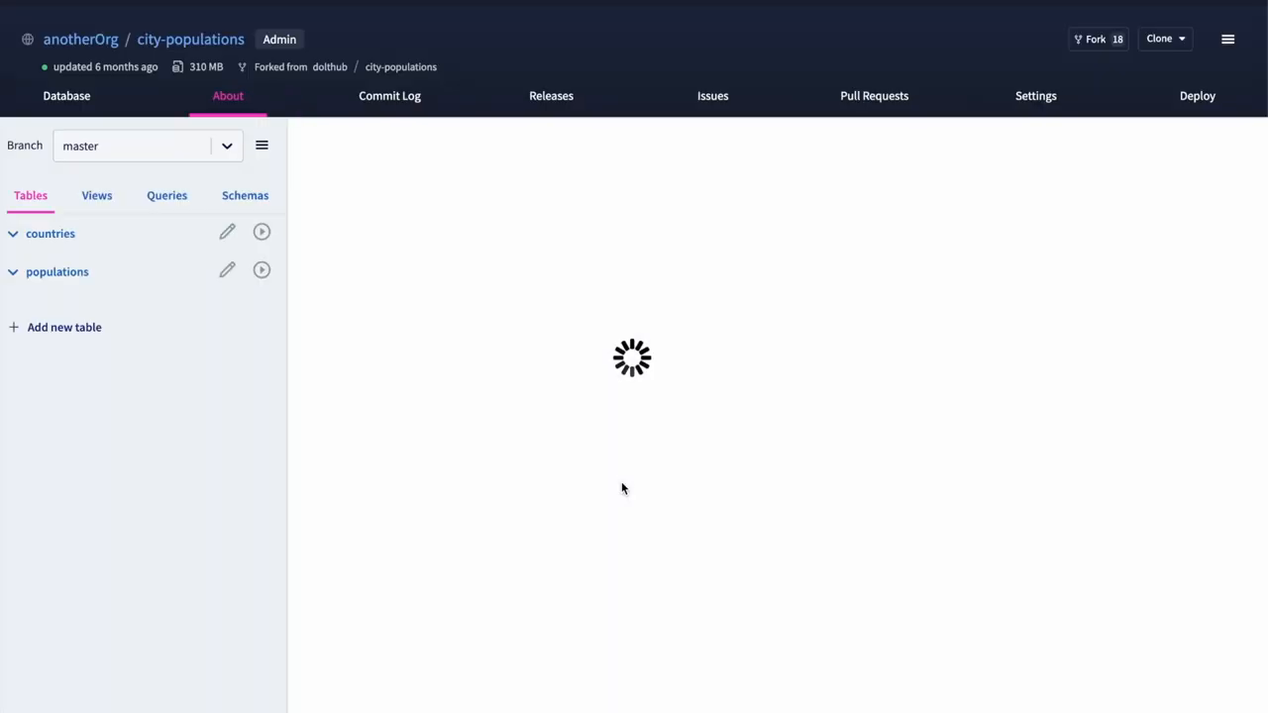
{"action": "left_click", "coordinate": [261, 269]}
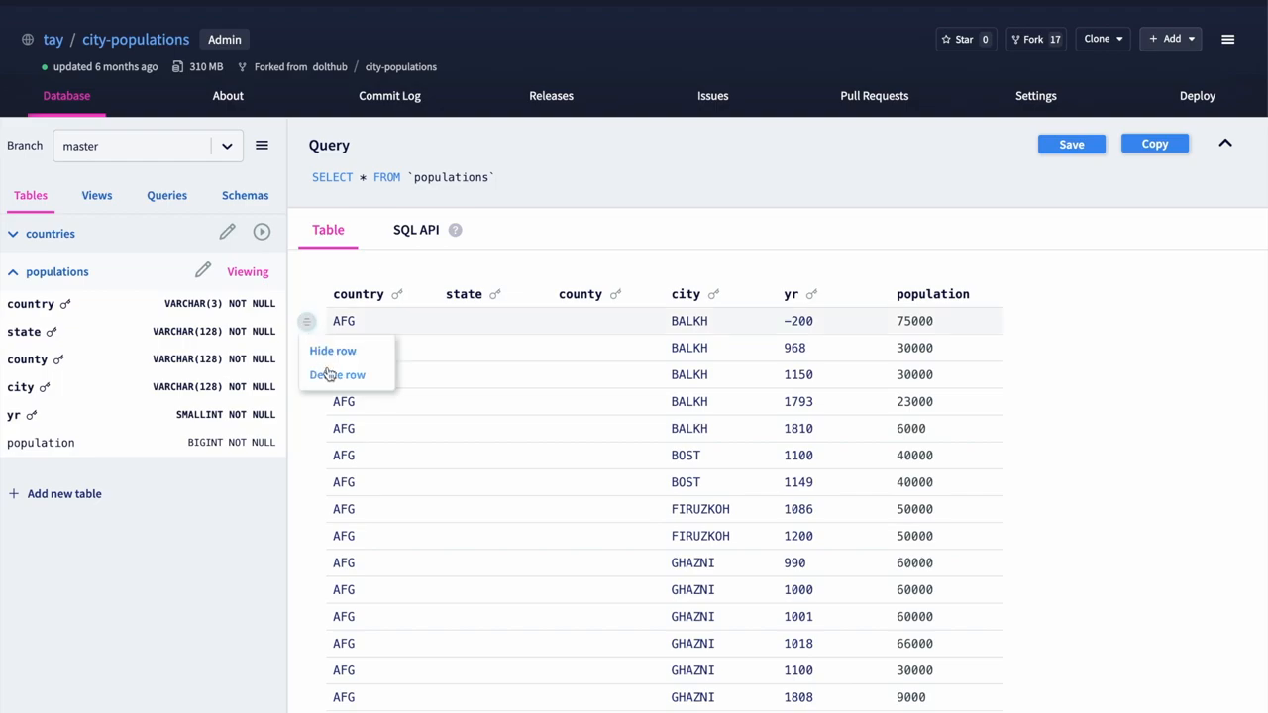
{"action": "left_click", "coordinate": [337, 375]}
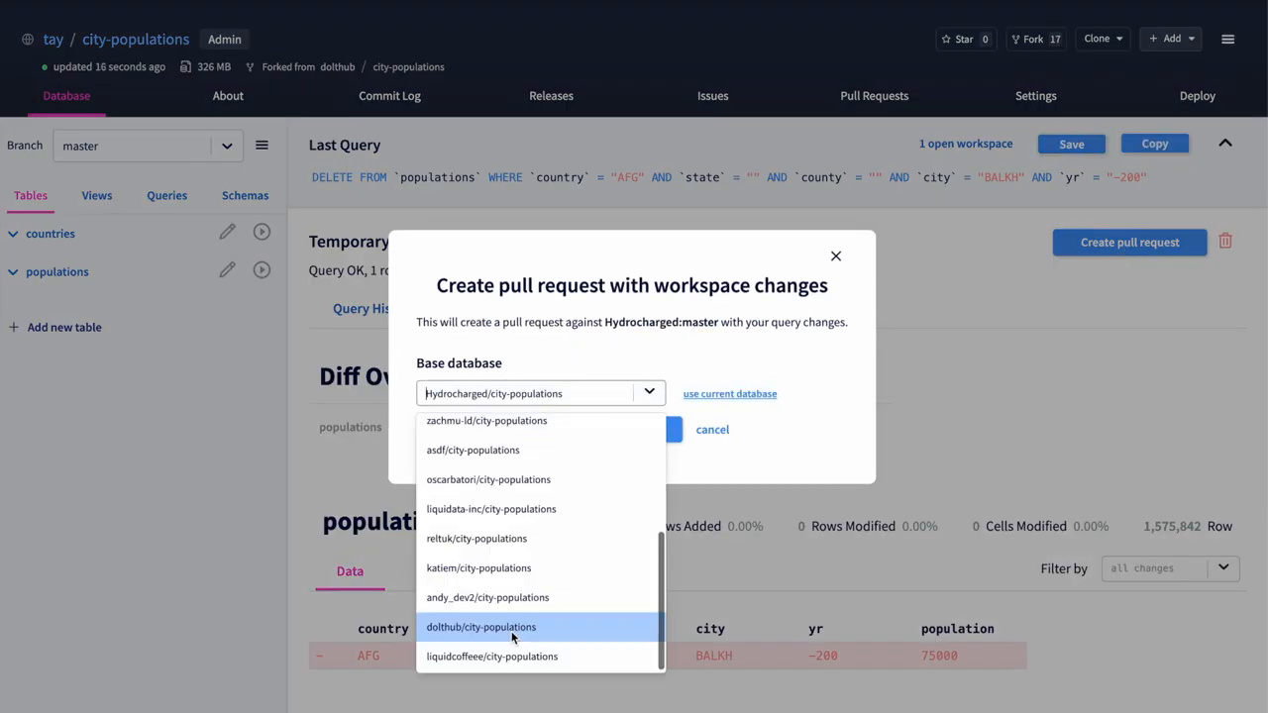
Step: Create a pull request with dolthub/city-populations as base, attempt the merge and review the conflict resolution commands
{"action": "left_click", "coordinate": [481, 626]}
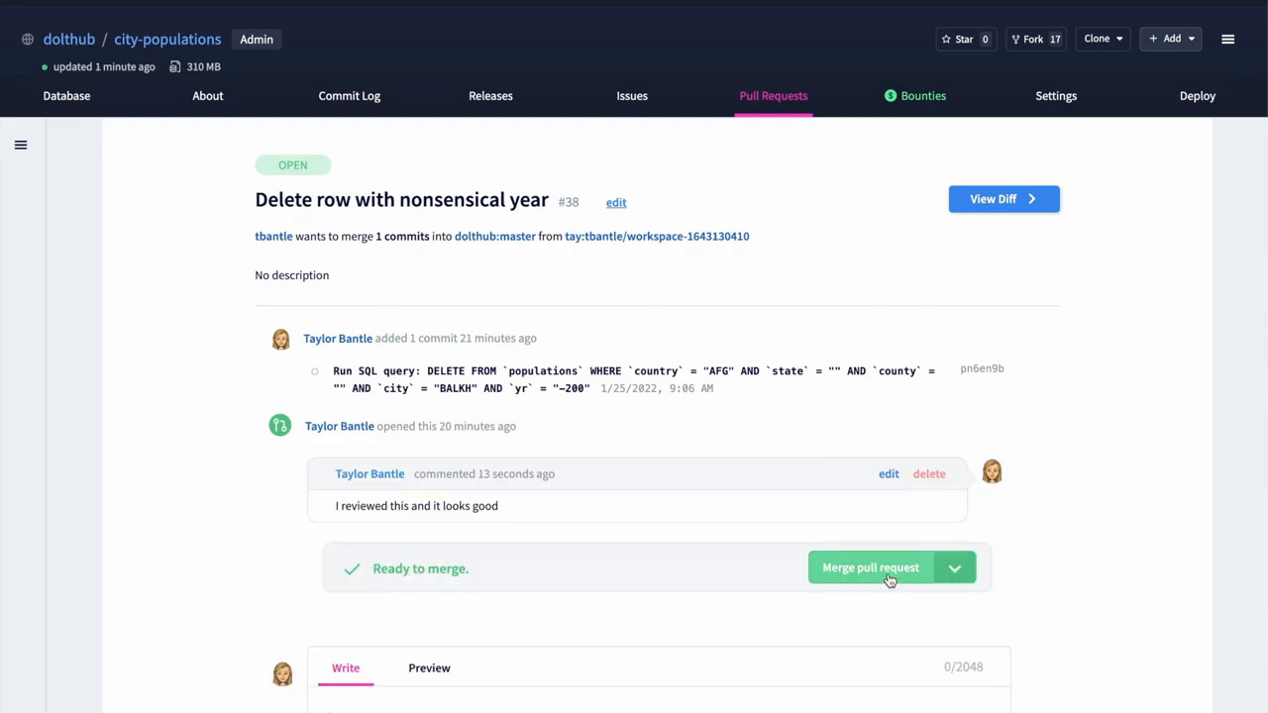
{"action": "left_click", "coordinate": [871, 567]}
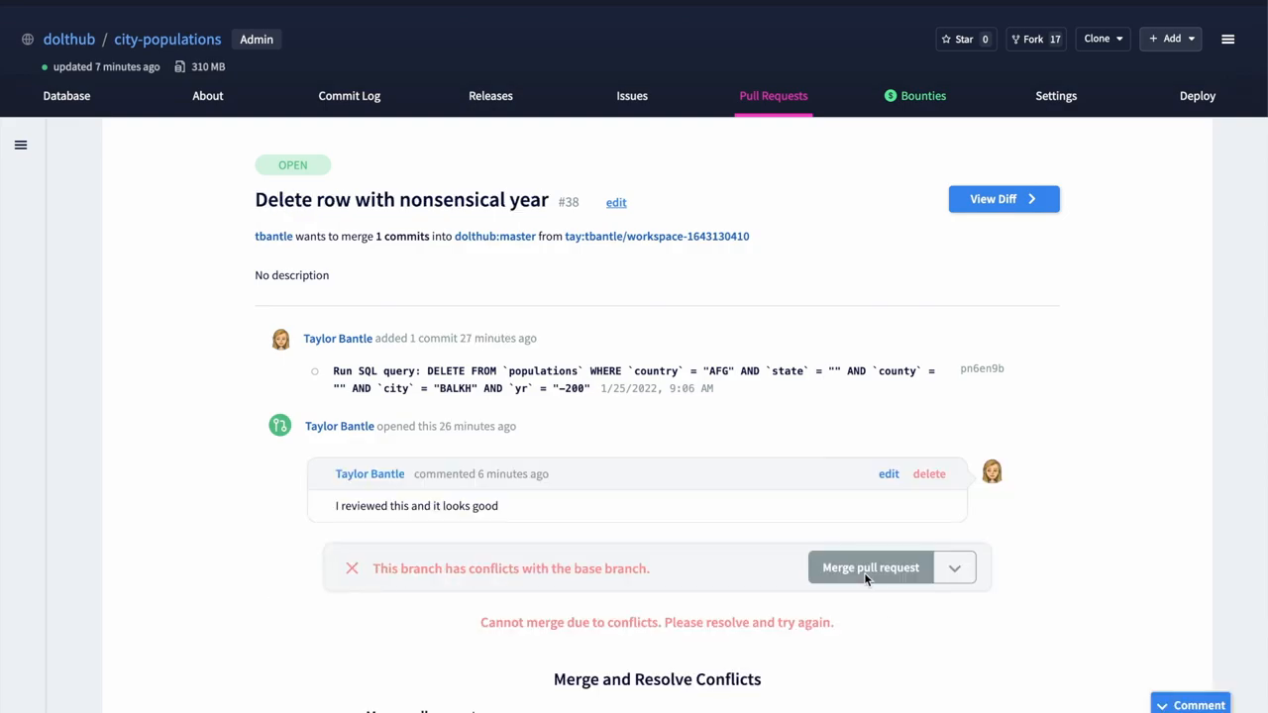
{"action": "scroll", "scroll_direction": "down", "scroll_amount": 3}
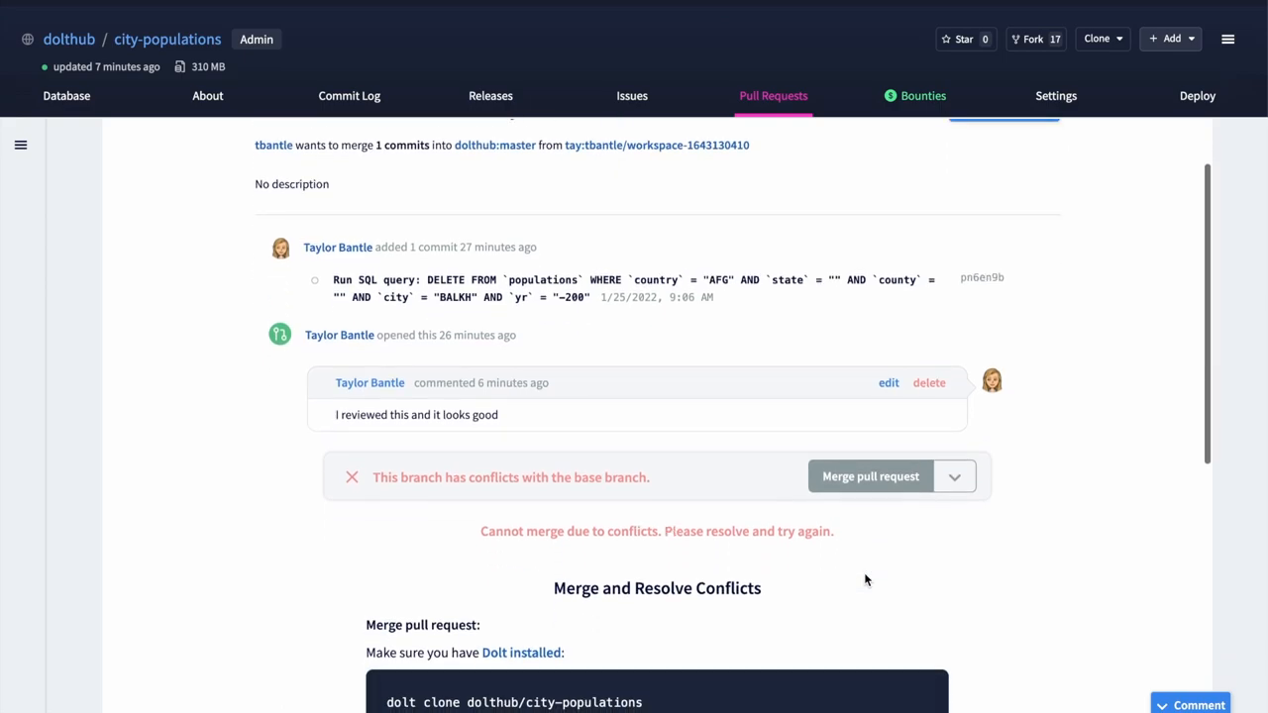
{"action": "scroll", "scroll_direction": "down", "scroll_amount": 3}
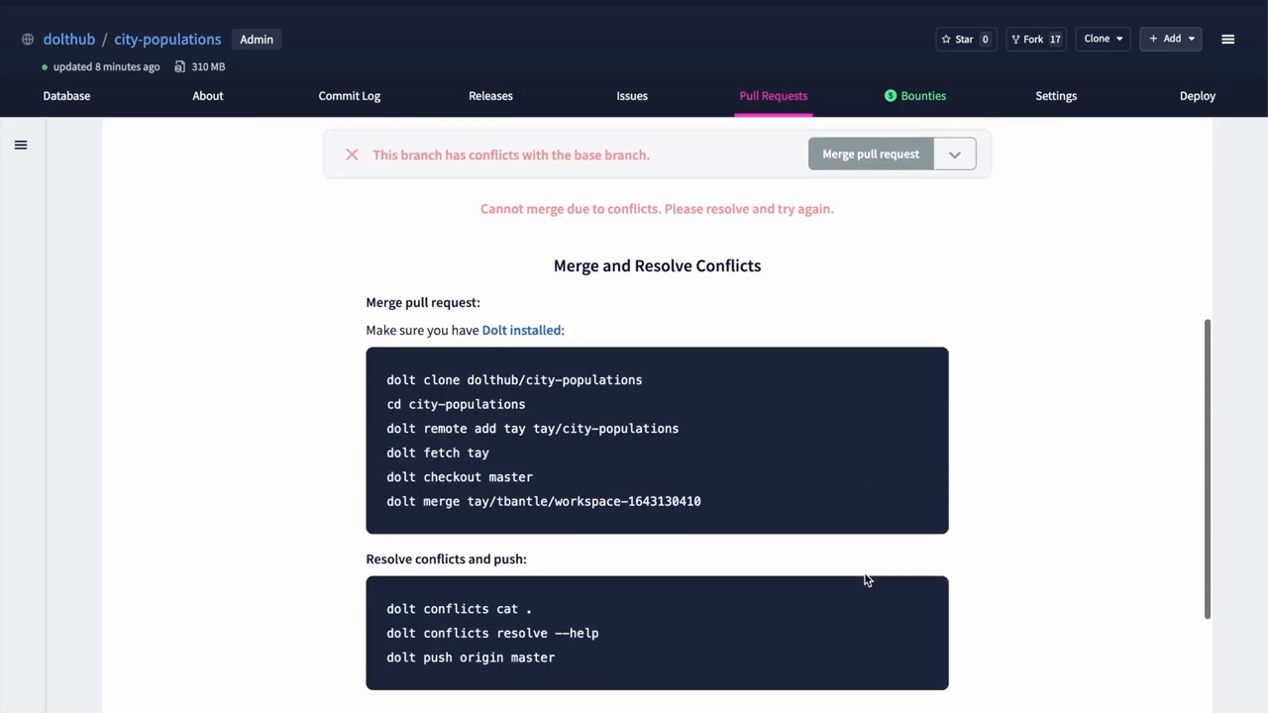
{"action": "scroll", "scroll_direction": "down", "scroll_amount": 3}
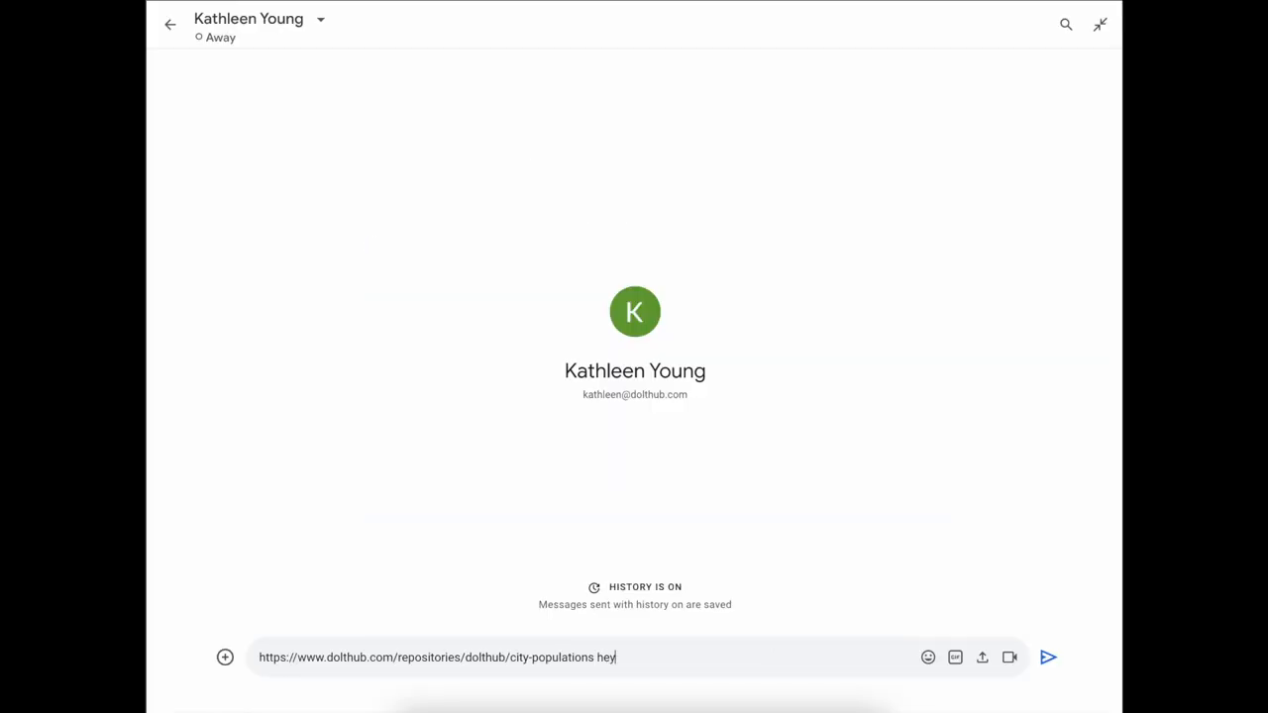
Step: Add 'here's that city population data you were asking for' after the repository link
{"action": "type", "text": "here's that city population"}
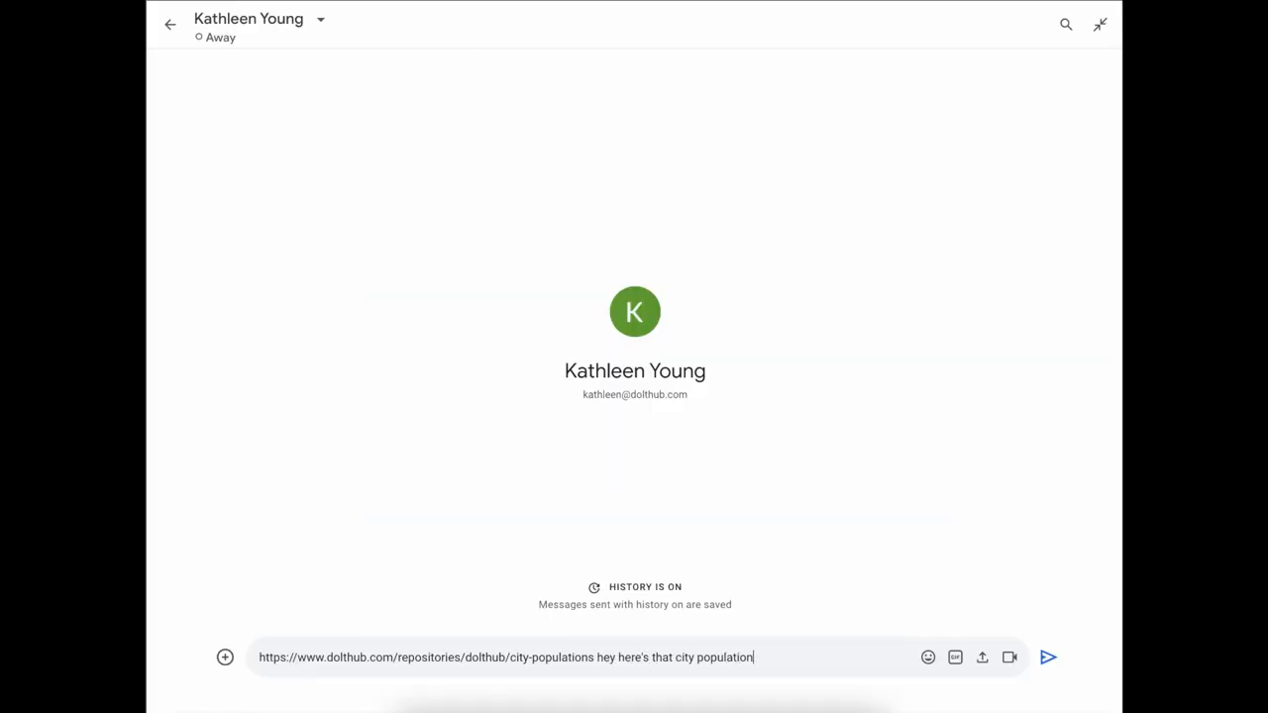
{"action": "type", "text": "data you were asking for"}
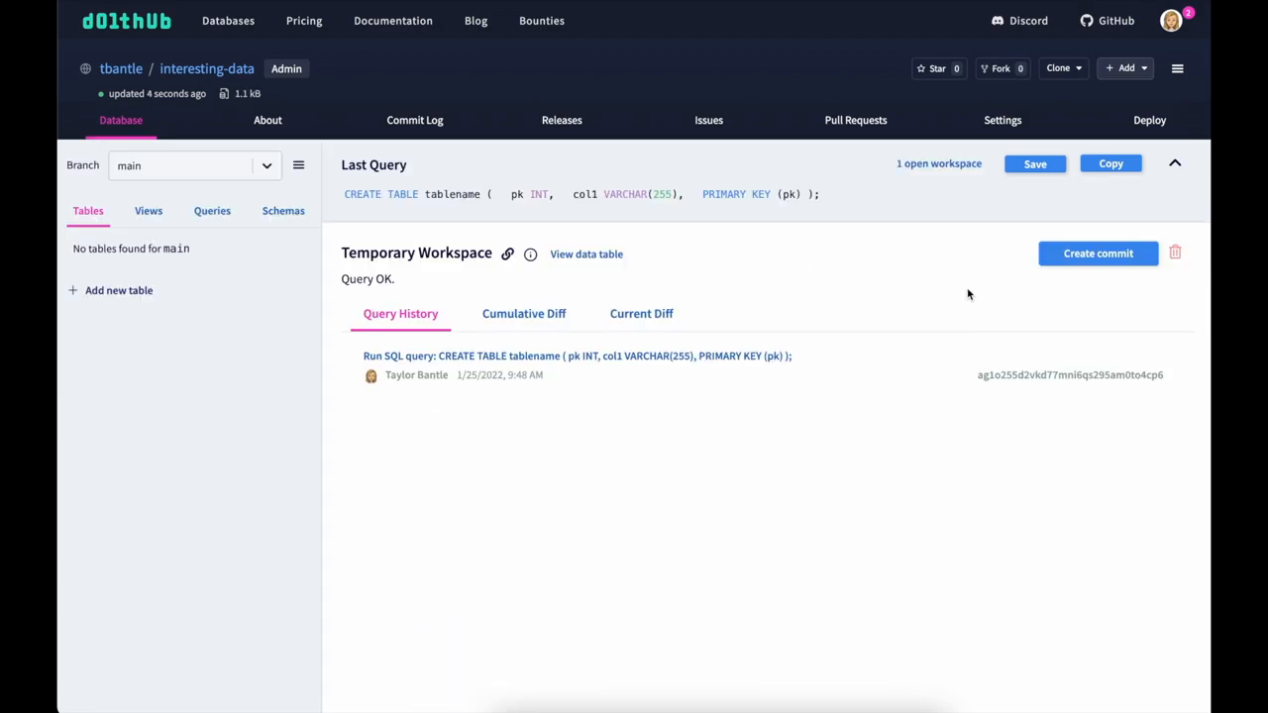
Step: Add Taylor and Katie rows via the Spreadsheet Editor, then delete the Katie row
{"action": "left_click", "coordinate": [586, 254]}
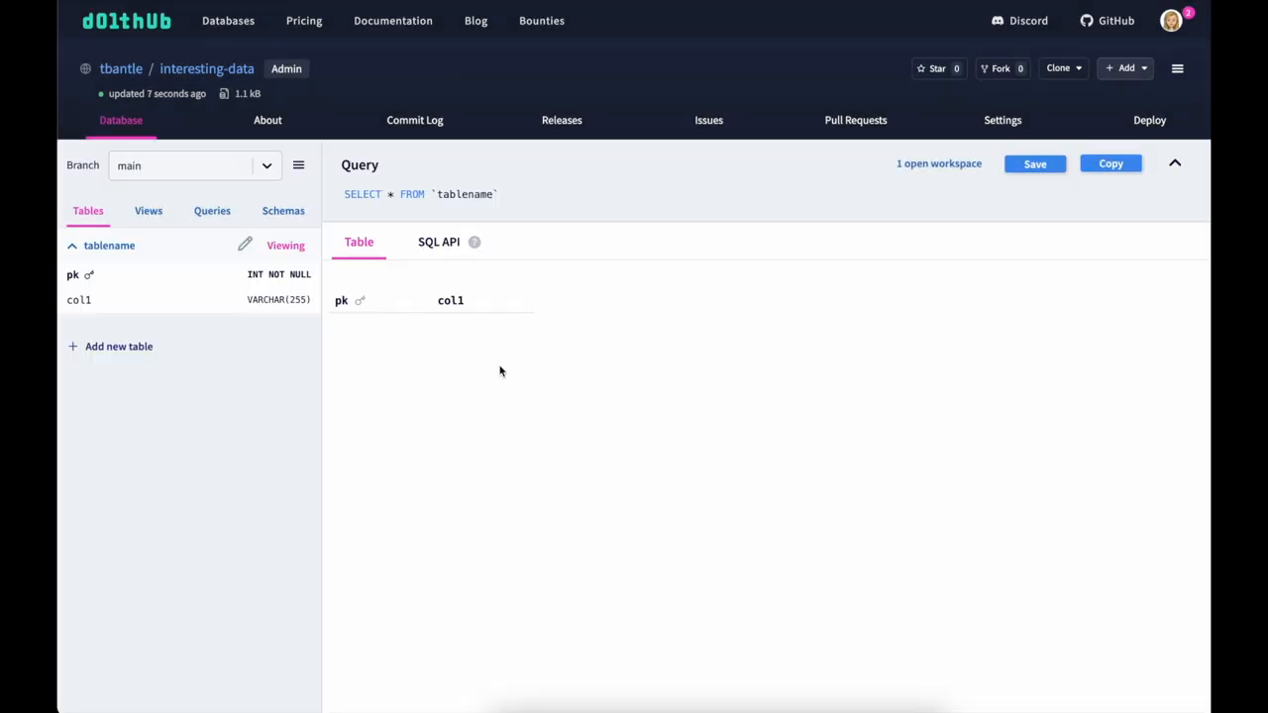
{"action": "left_click", "coordinate": [246, 245]}
{"action": "type", "text": "2"}
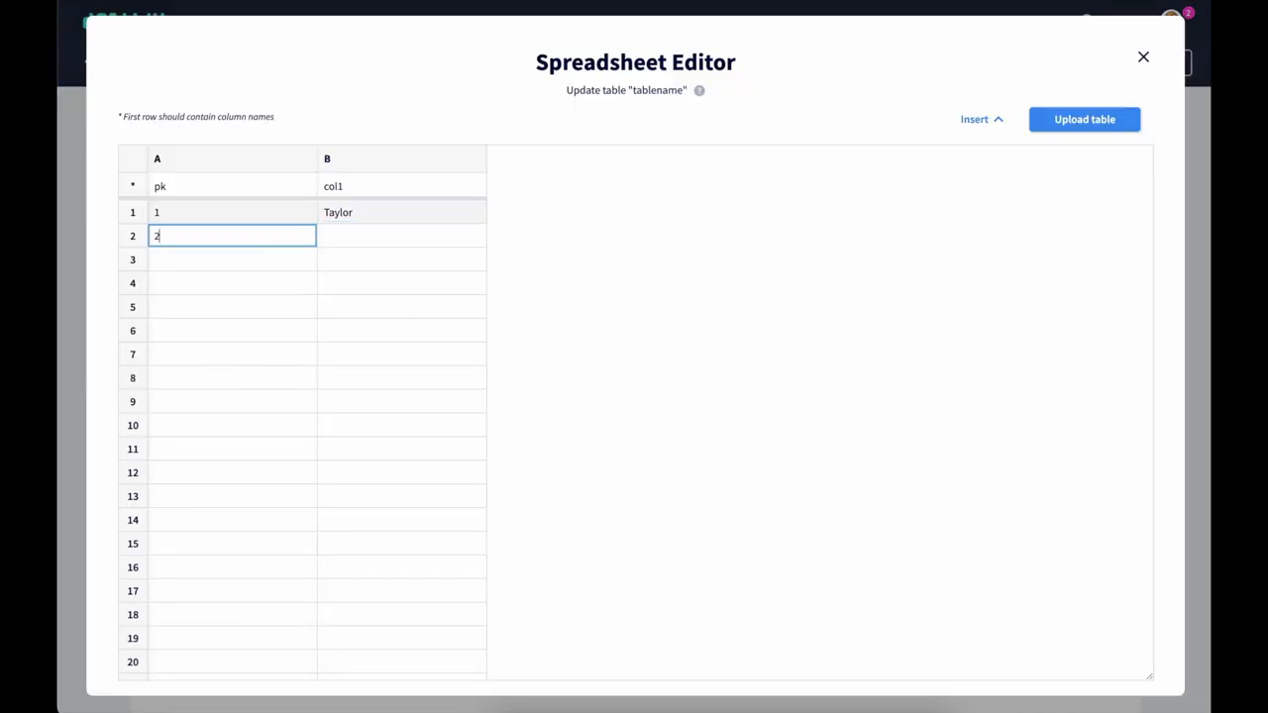
{"action": "left_click", "coordinate": [1084, 119]}
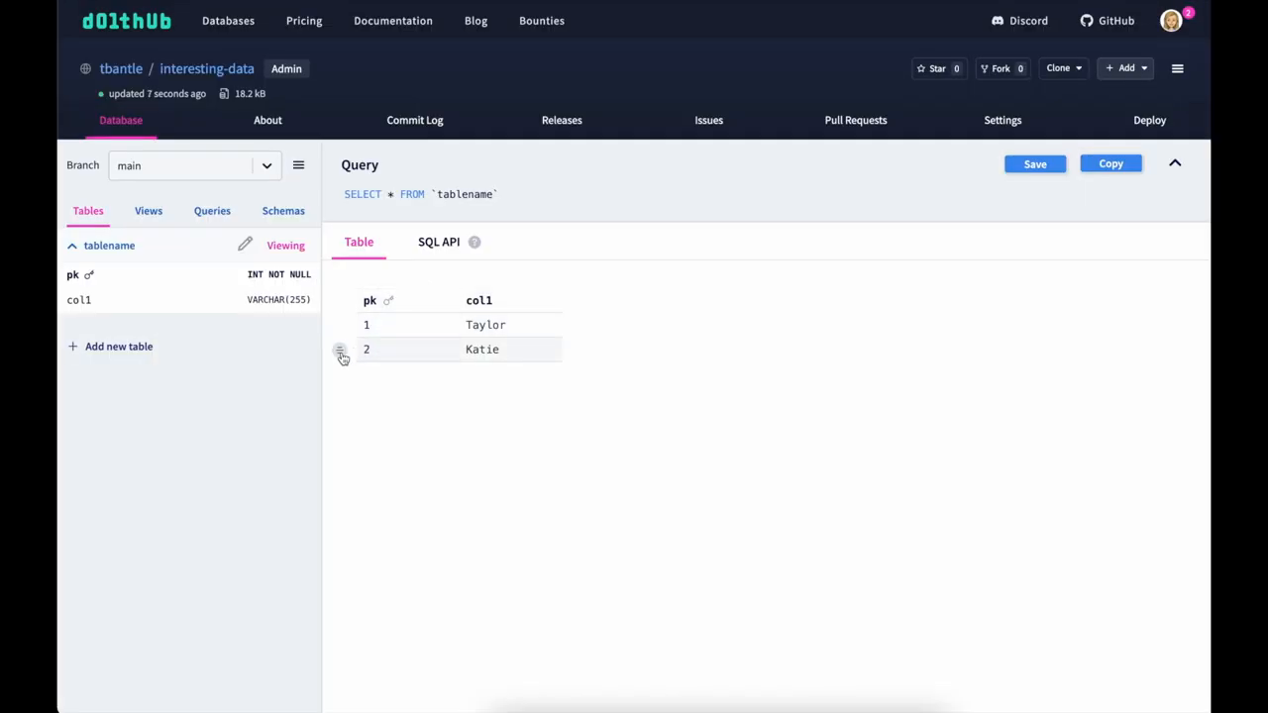
{"action": "left_click", "coordinate": [341, 353]}
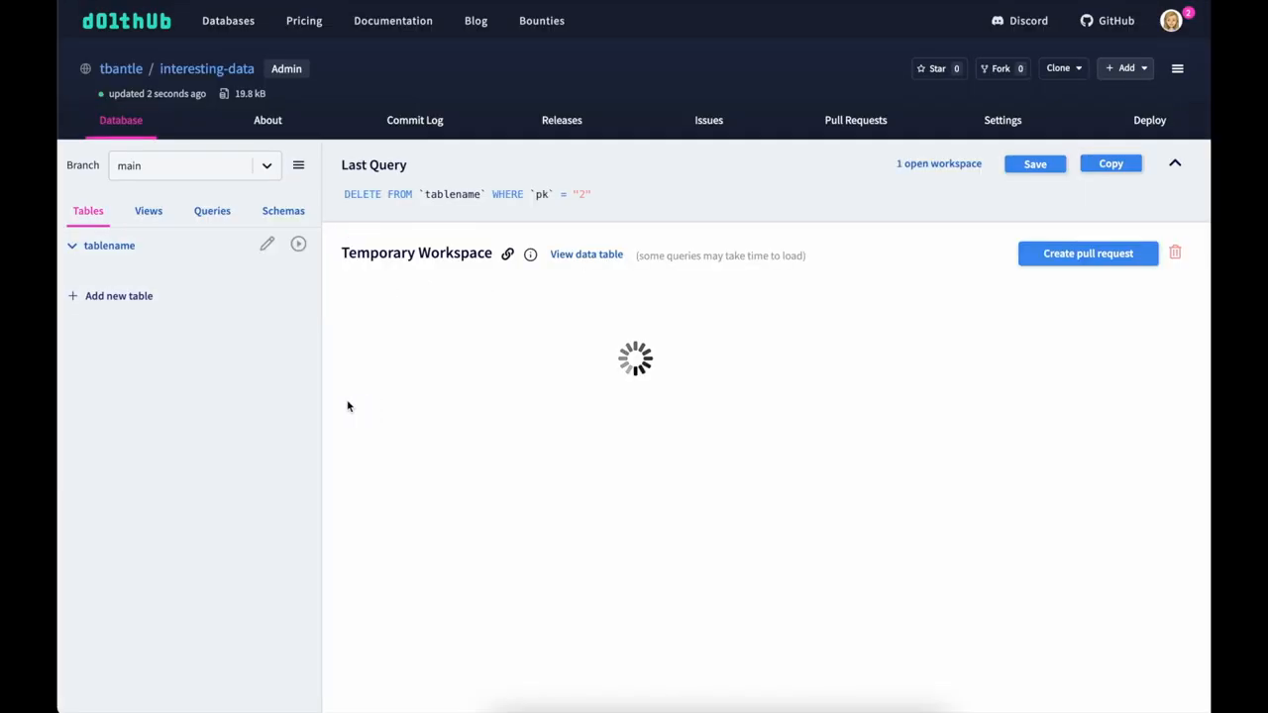
Step: Create a pull request from the workspace changes
{"action": "left_click", "coordinate": [1088, 253]}
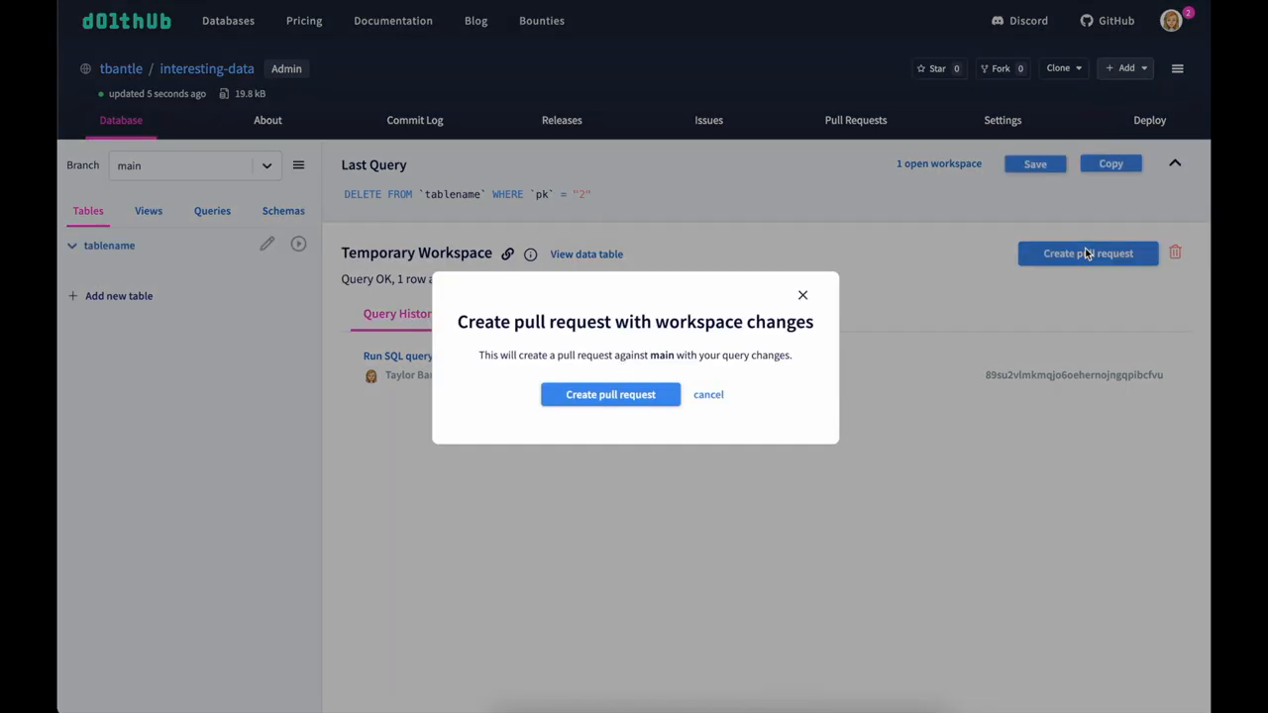
{"action": "left_click", "coordinate": [610, 395]}
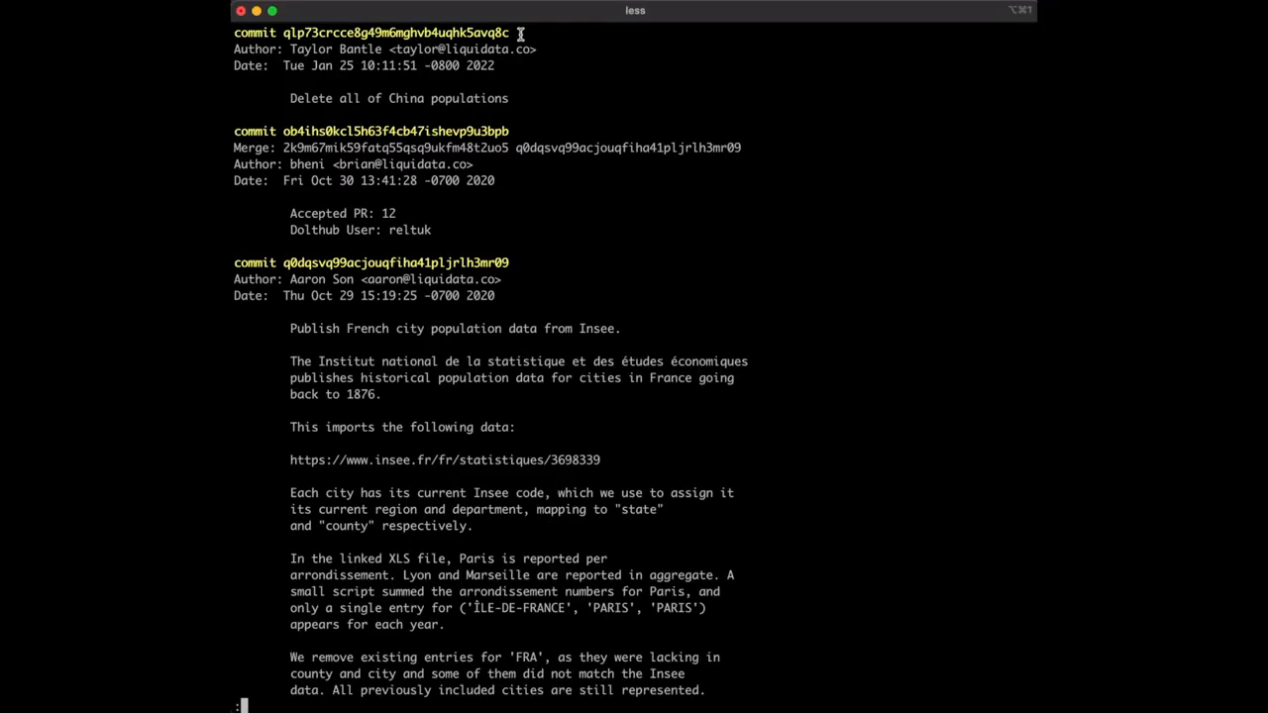
Step: View the dolt log commit history in Terminal, then bring up row options in DoltHub's blogs table
{"action": "double_click", "coordinate": [397, 32]}
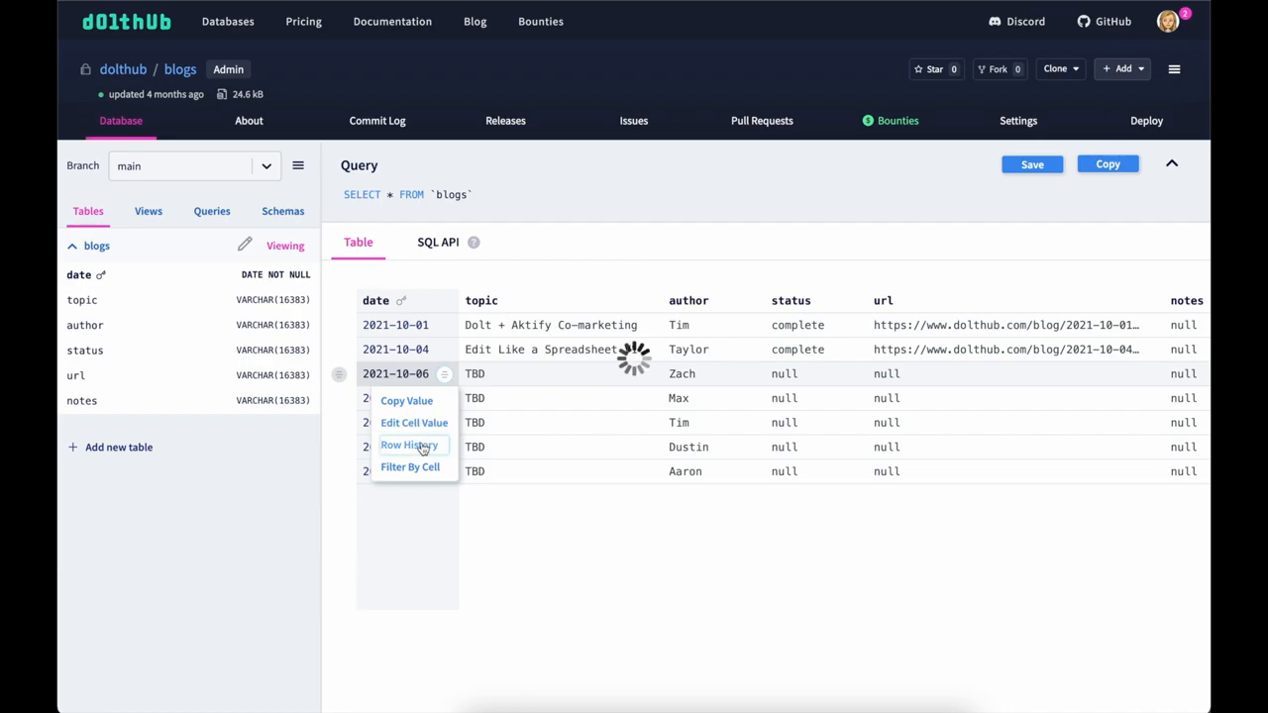
{"action": "left_click", "coordinate": [409, 444]}
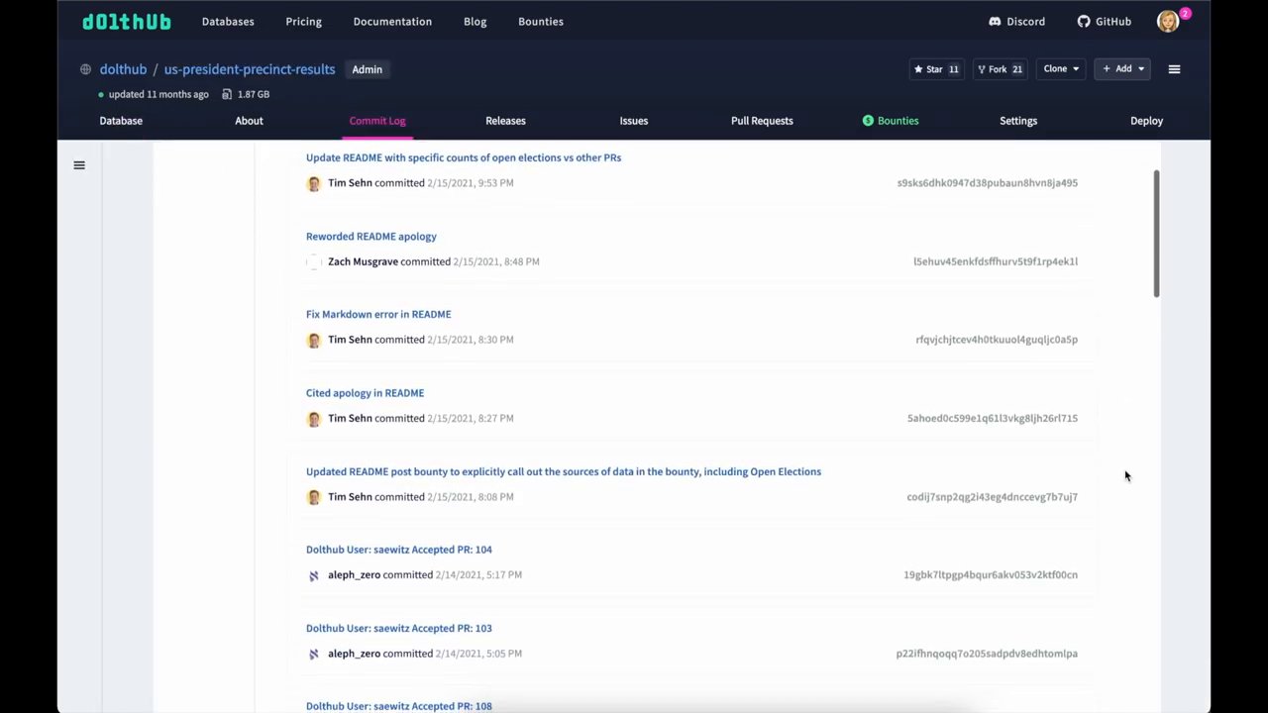
Step: Browse the us-president-precinct-results commit log and open the merged 'add some more 2020 pennsylvania counties' pull request
{"action": "scroll", "scroll_direction": "down", "scroll_amount": 3}
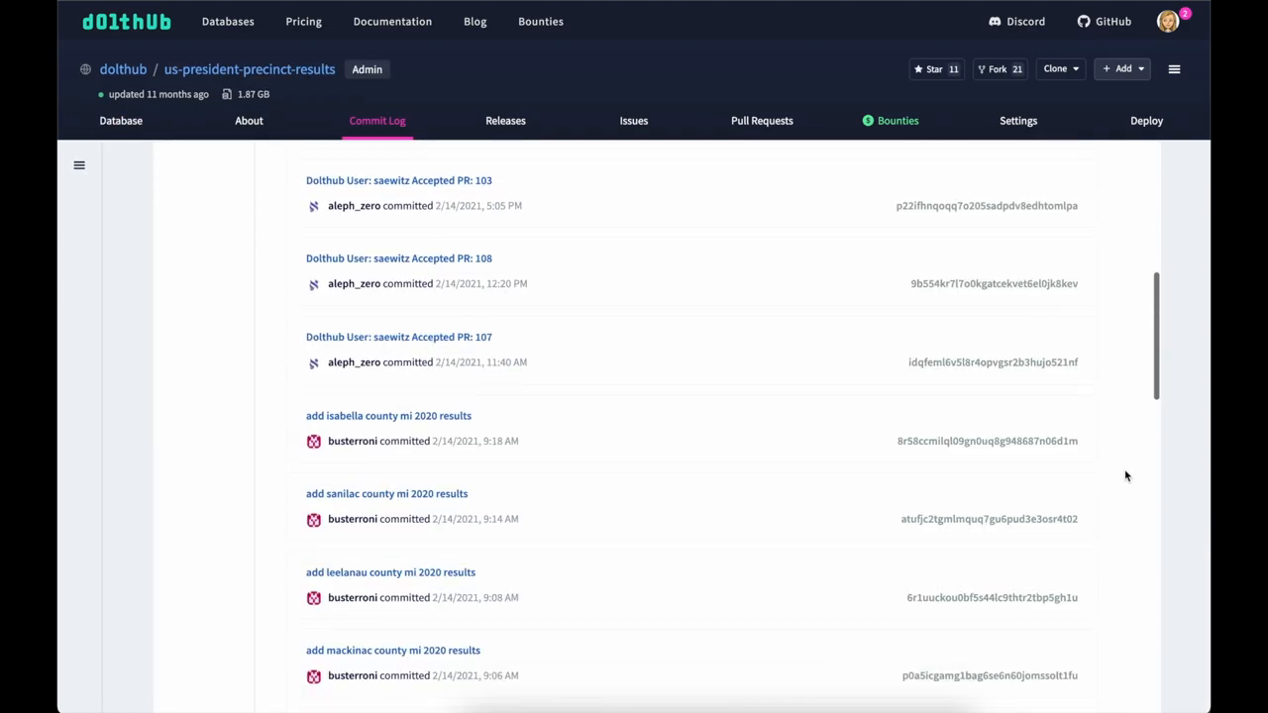
{"action": "scroll", "scroll_direction": "down", "scroll_amount": 3}
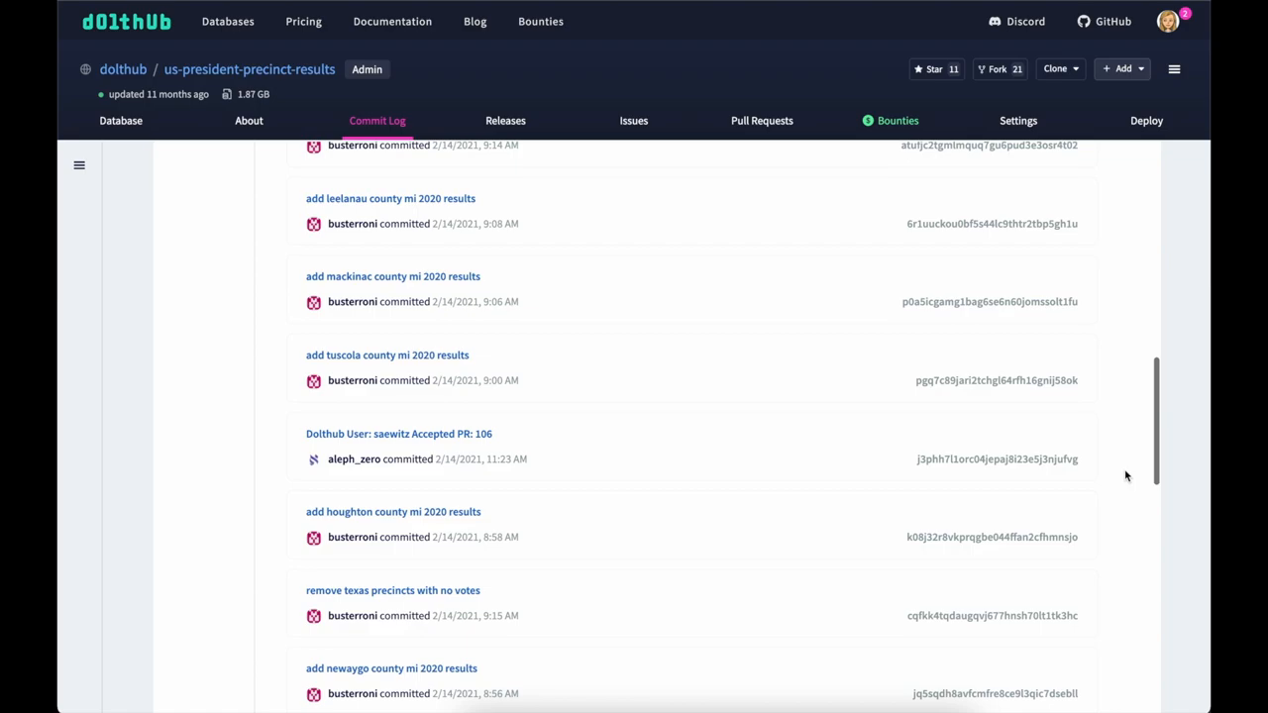
{"action": "left_click", "coordinate": [761, 120]}
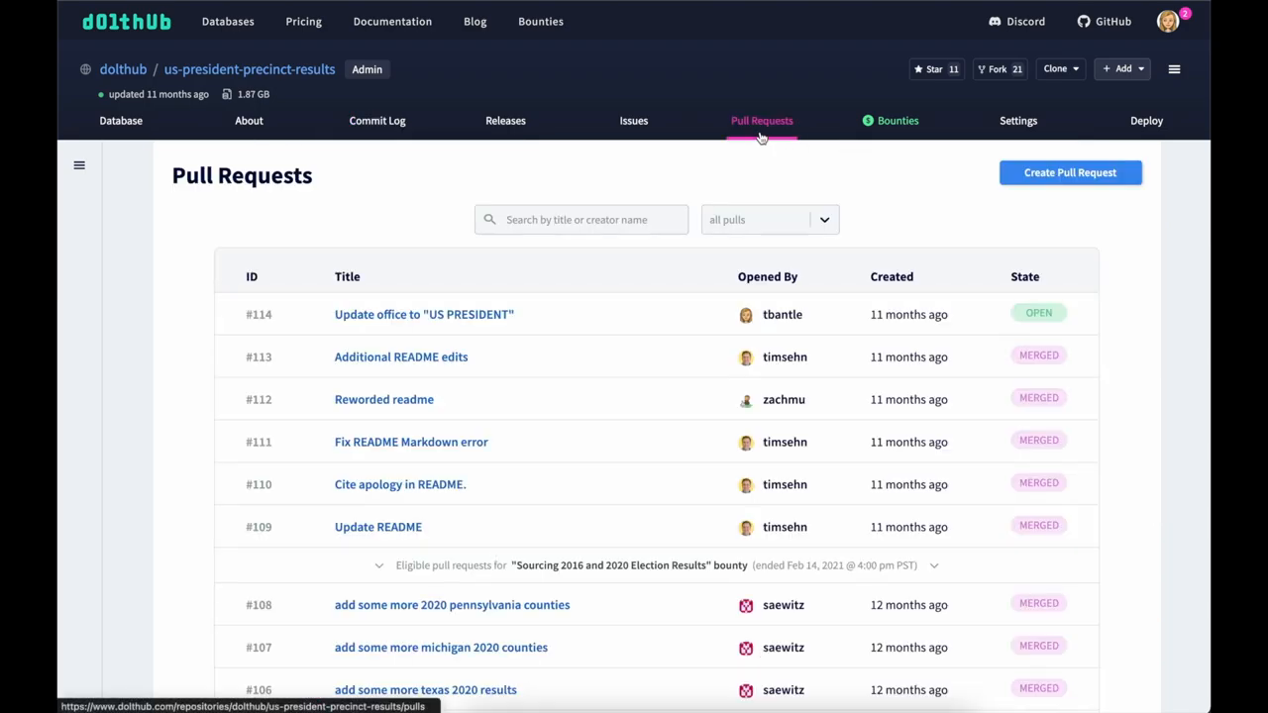
{"action": "left_click", "coordinate": [452, 605]}
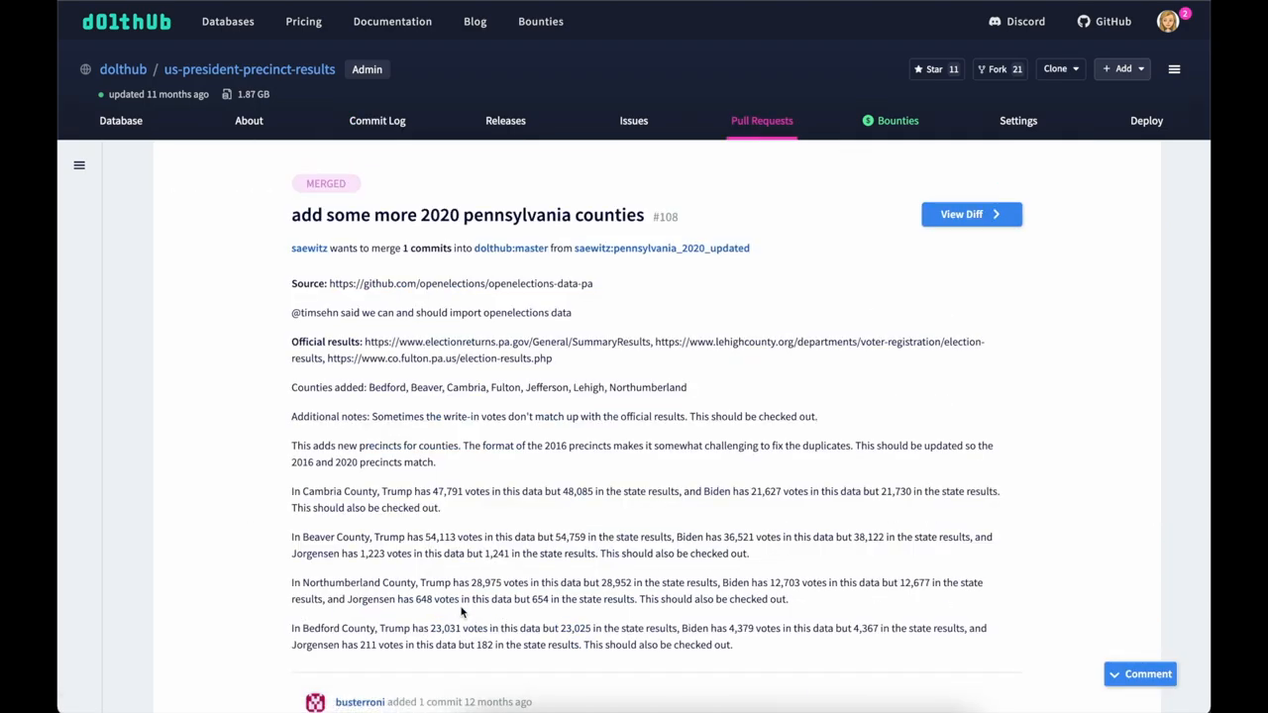
{"action": "scroll", "scroll_direction": "down", "scroll_amount": 3}
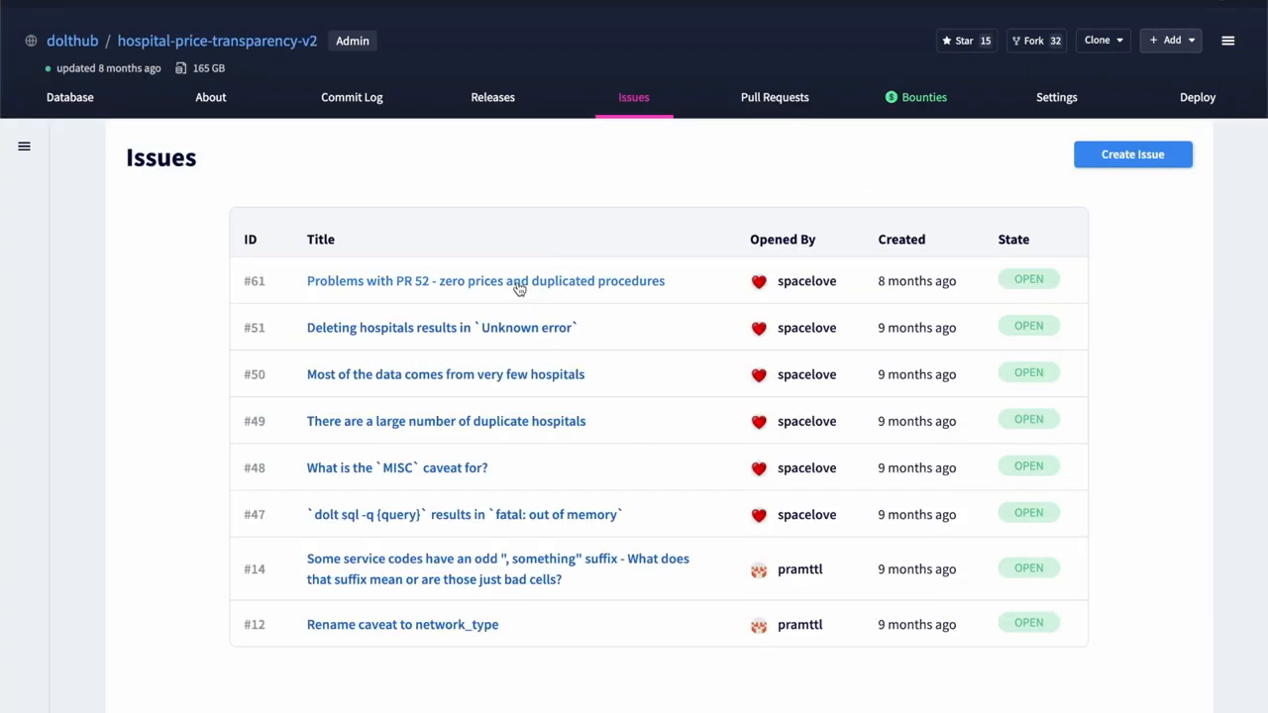
Step: Read issue #61 about zero prices and duplicated procedures and follow its PR 52 reference
{"action": "left_click", "coordinate": [486, 281]}
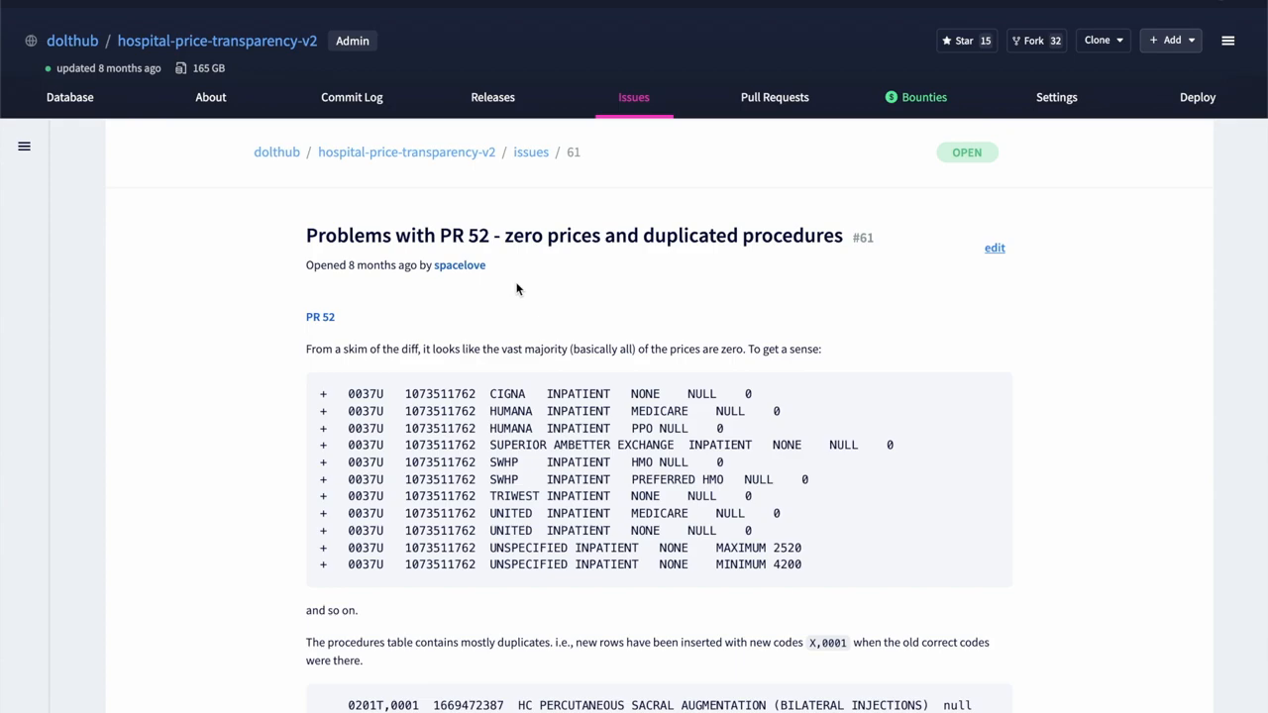
{"action": "scroll", "scroll_direction": "down", "scroll_amount": 3}
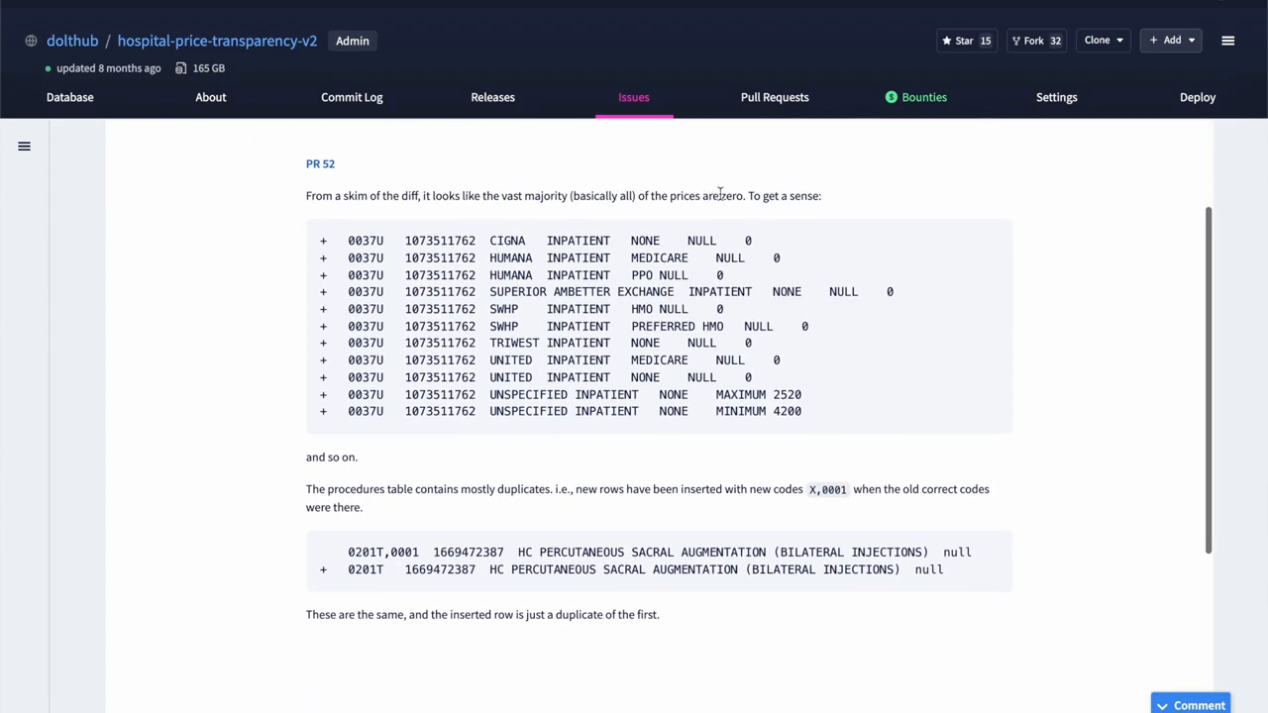
{"action": "double_click", "coordinate": [706, 196]}
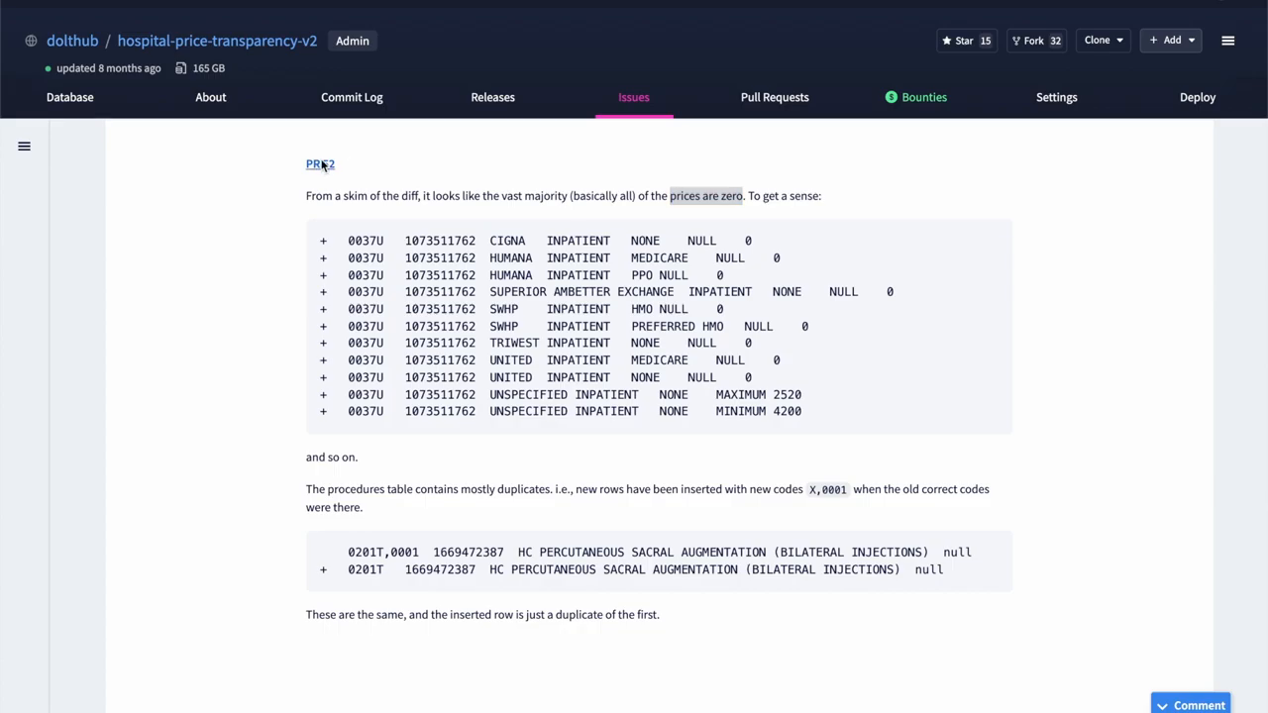
Step: Inspect pull request 52's prices table diff of added and deleted rows
{"action": "left_click", "coordinate": [321, 163]}
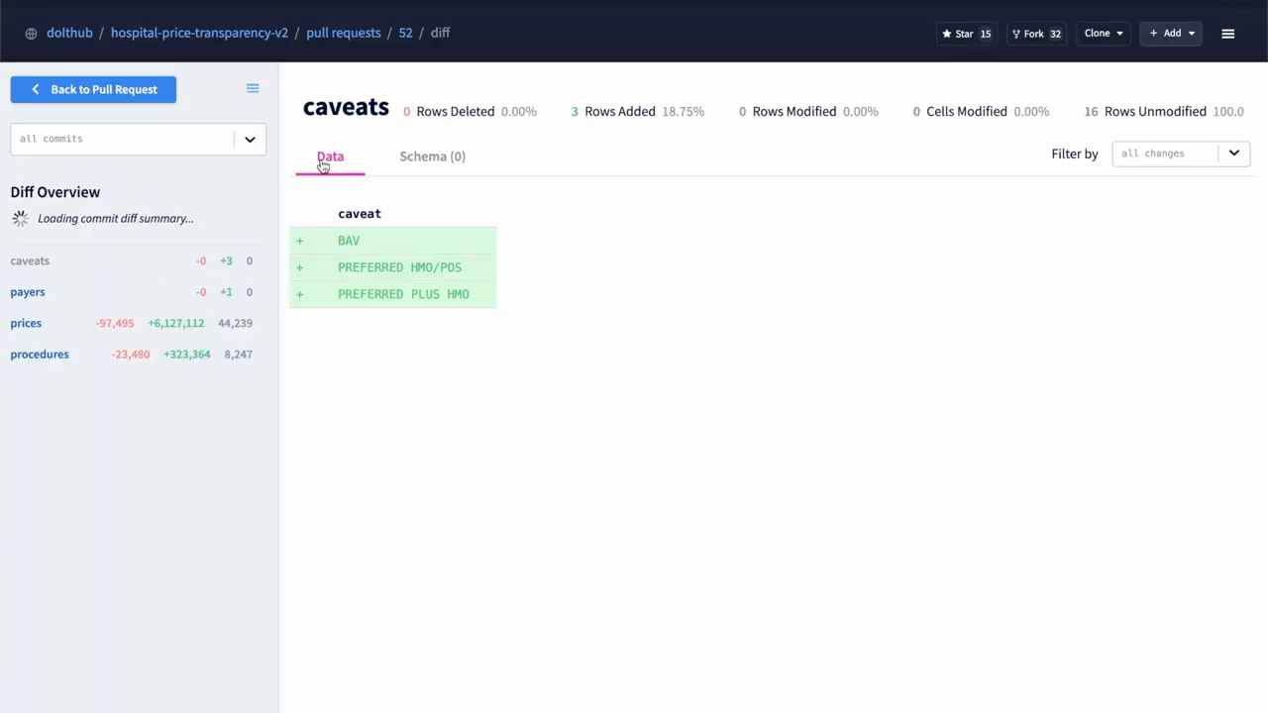
{"action": "left_click", "coordinate": [25, 323]}
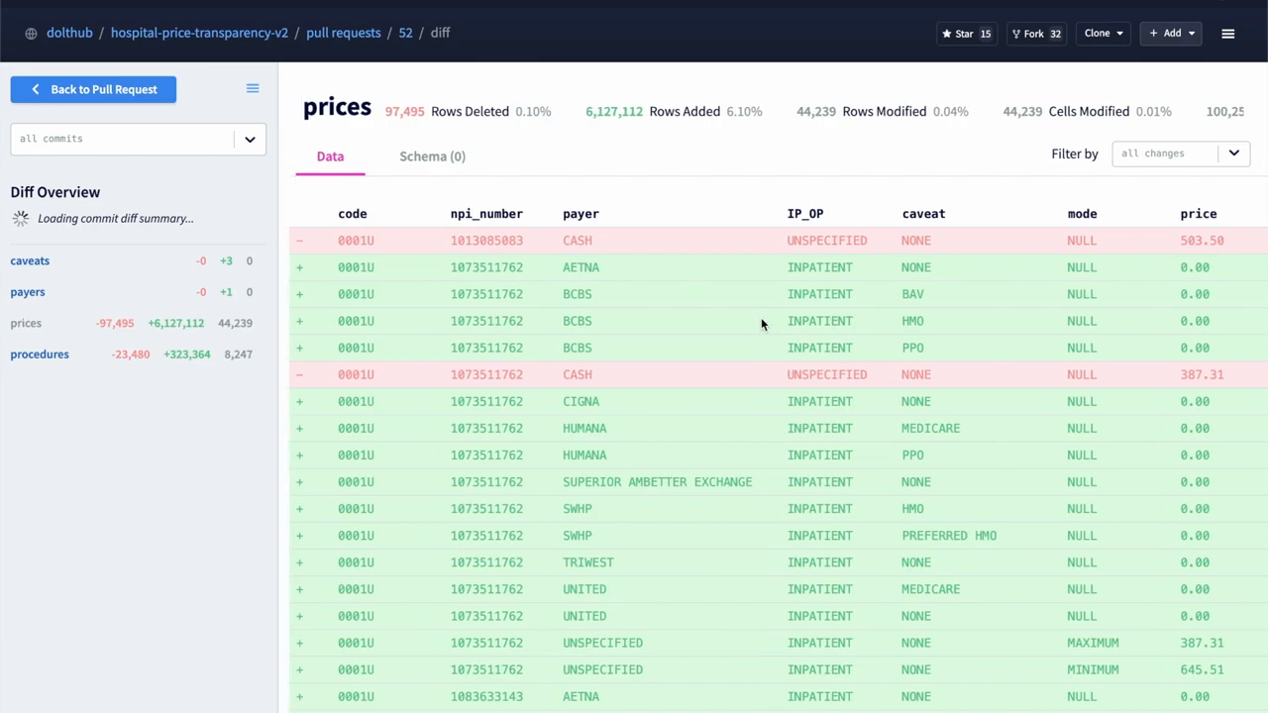
{"action": "scroll", "scroll_direction": "down", "scroll_amount": 3}
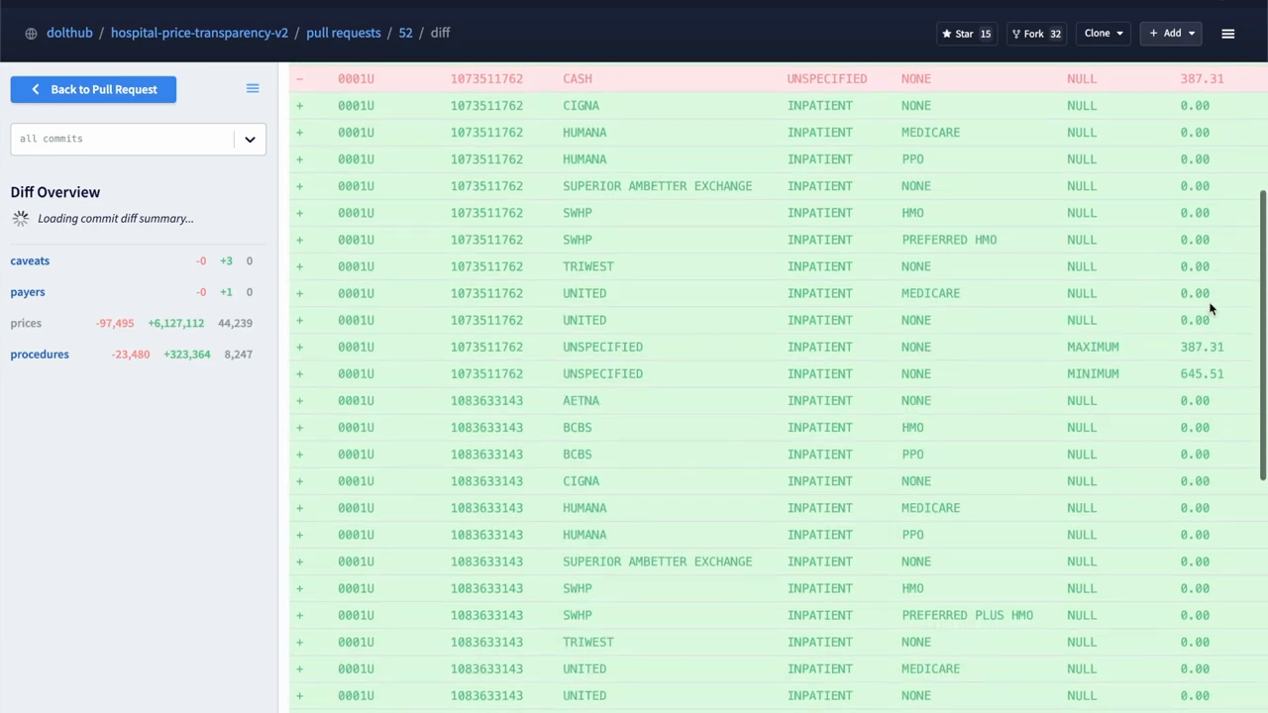
{"action": "scroll", "scroll_direction": "down", "scroll_amount": 3}
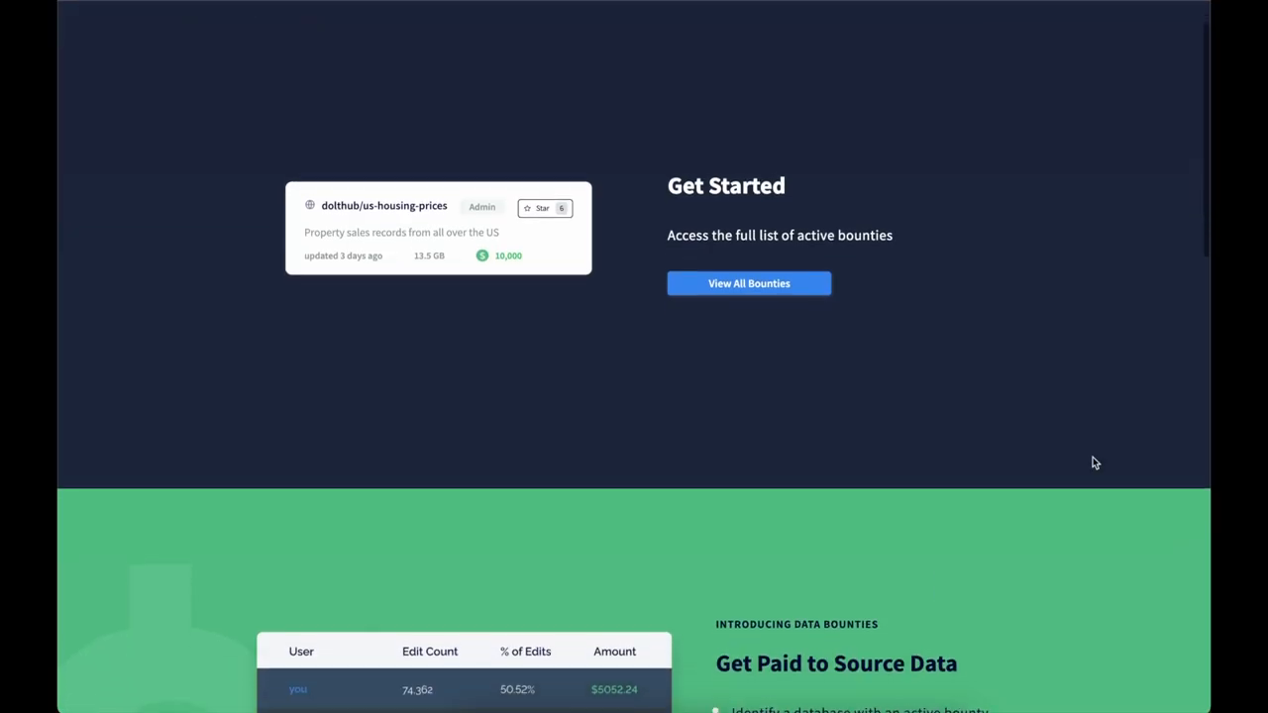
Step: Scroll through the active and completed bounties, then down the us-businesses README on getting and cleaning data
{"action": "scroll", "scroll_direction": "down", "scroll_amount": 3}
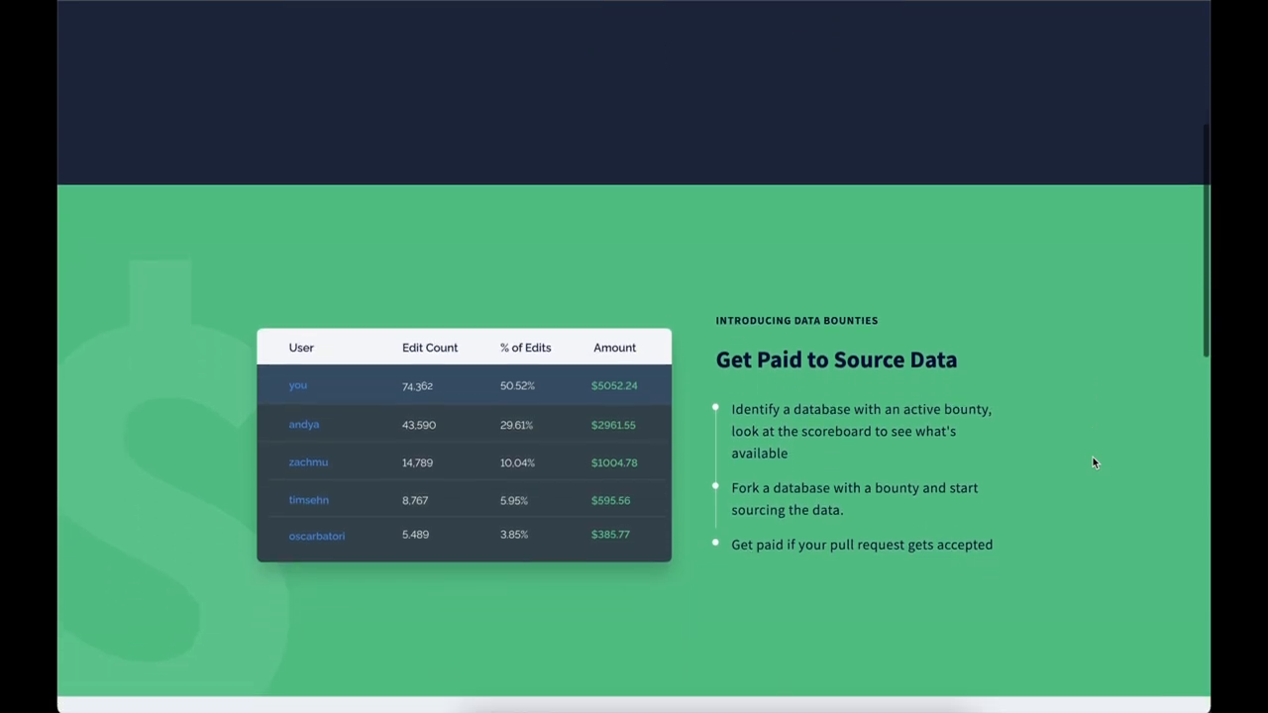
{"action": "scroll", "scroll_direction": "down", "scroll_amount": 3}
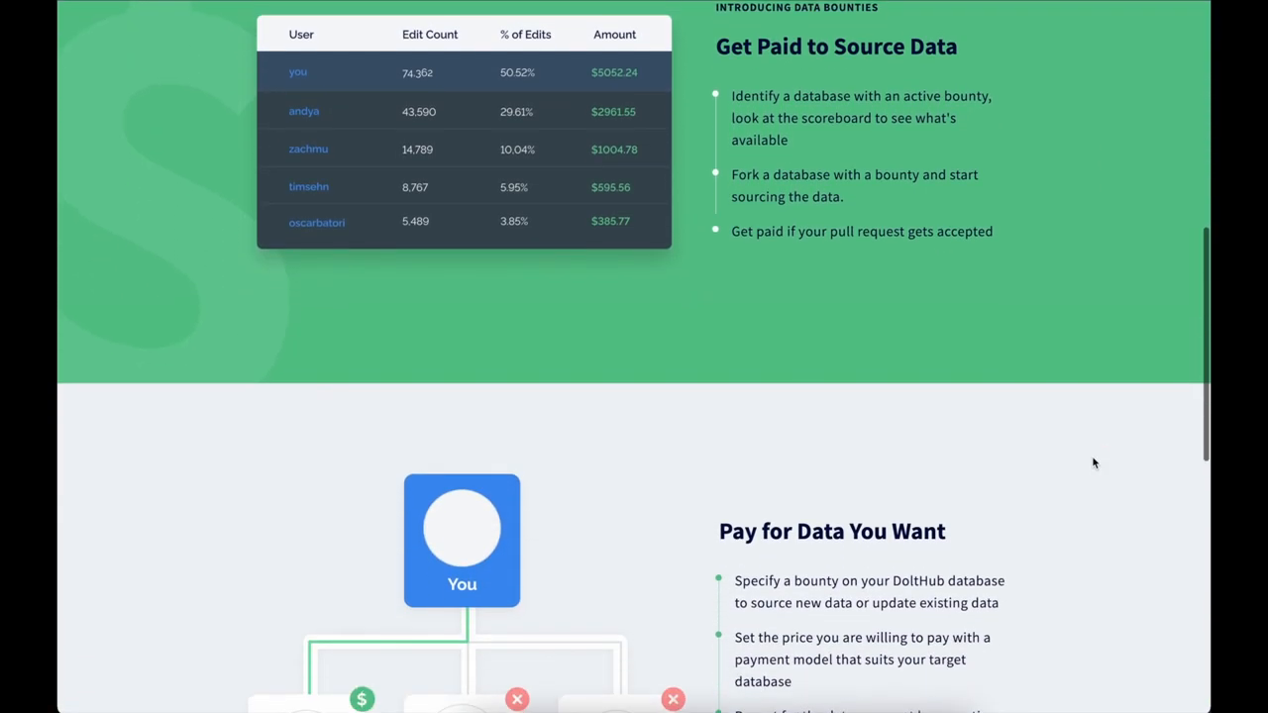
{"action": "scroll", "scroll_direction": "down", "scroll_amount": 3}
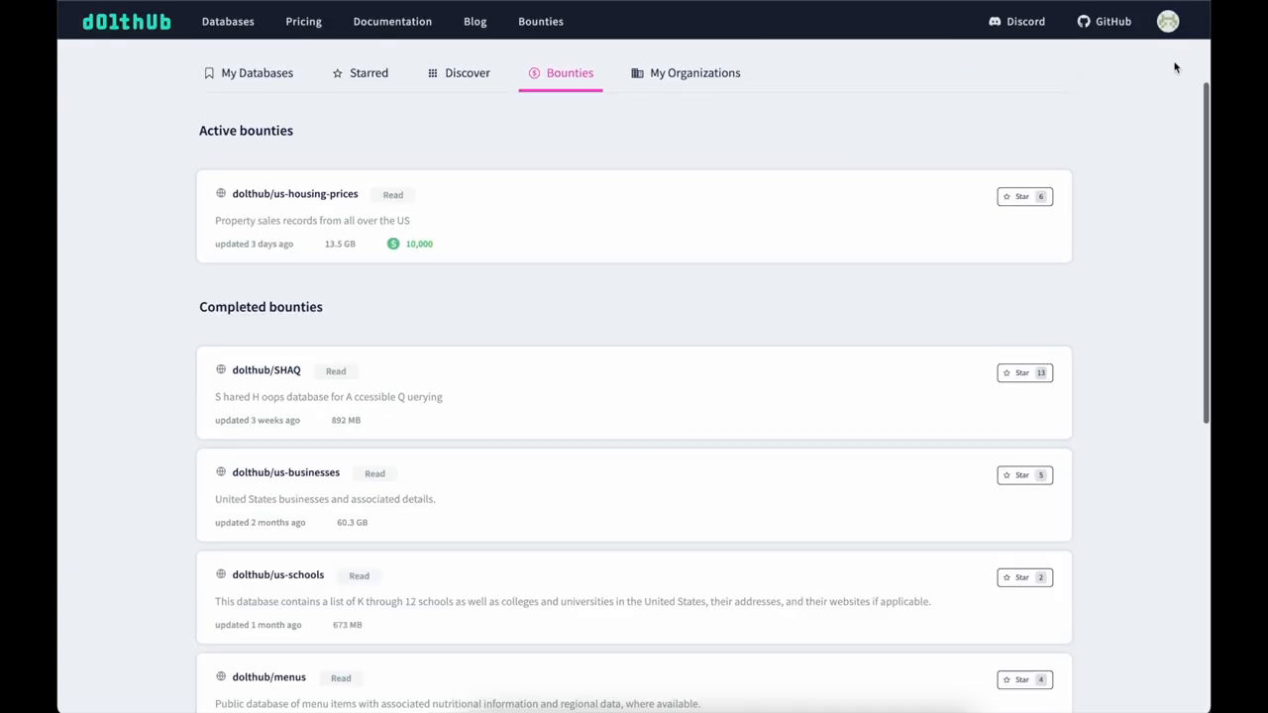
{"action": "scroll", "scroll_direction": "down", "scroll_amount": 3}
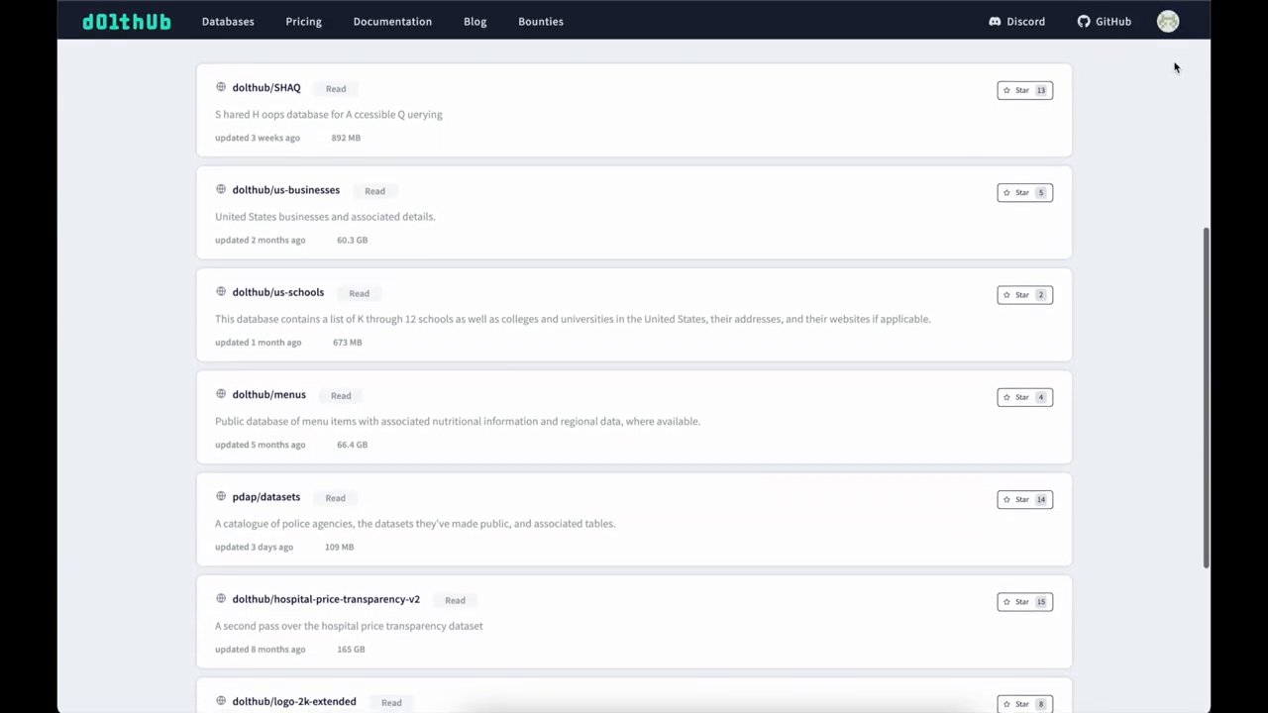
{"action": "scroll", "scroll_direction": "down", "scroll_amount": 3}
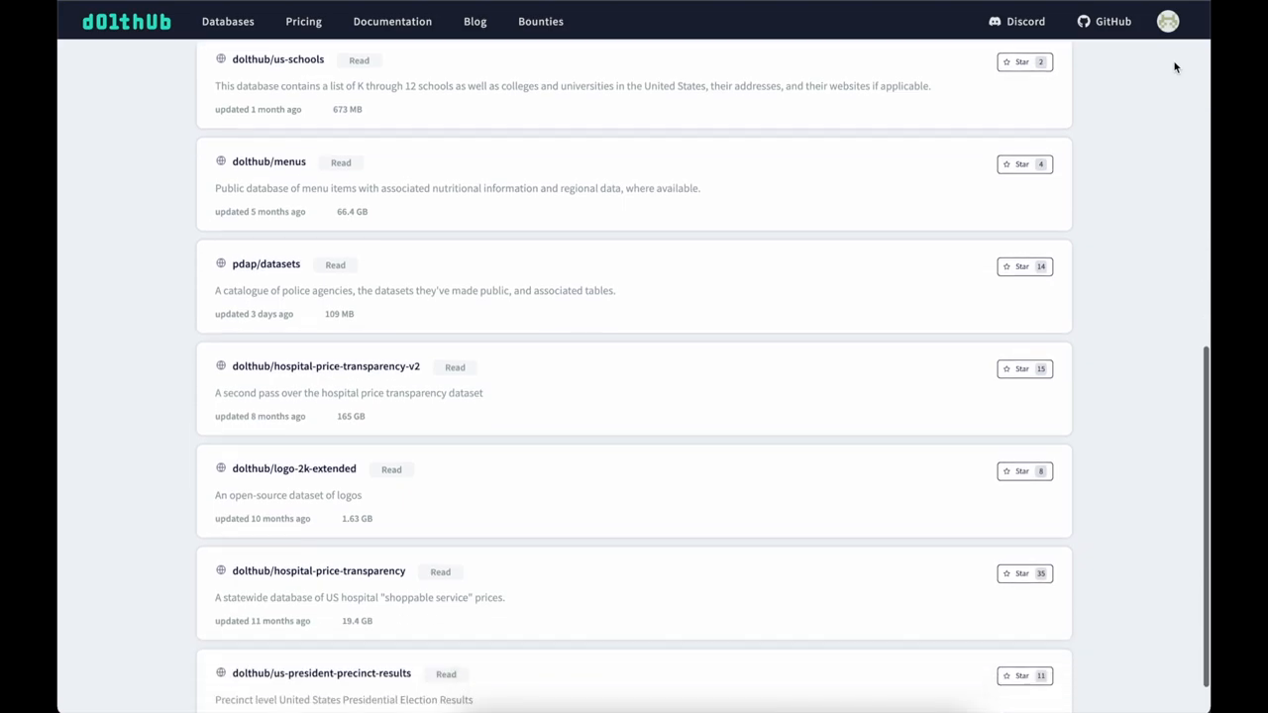
{"action": "scroll", "scroll_direction": "down", "scroll_amount": 3}
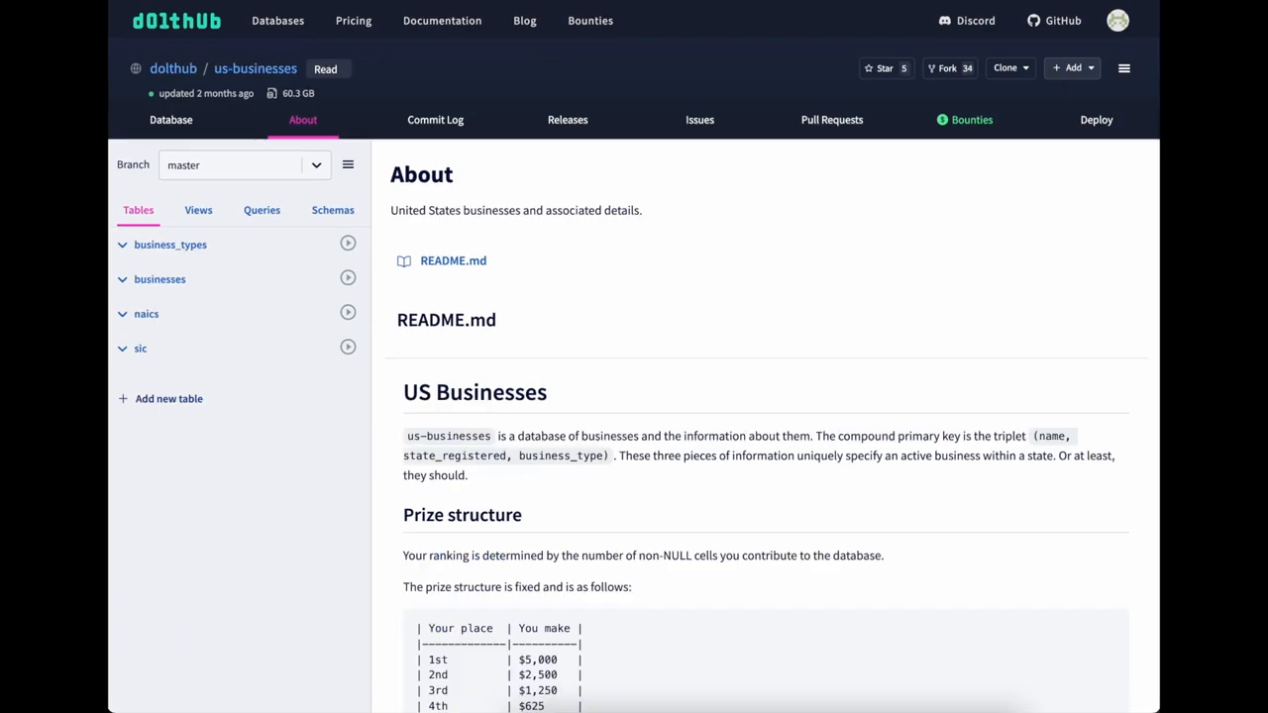
{"action": "scroll", "scroll_direction": "down", "scroll_amount": 3}
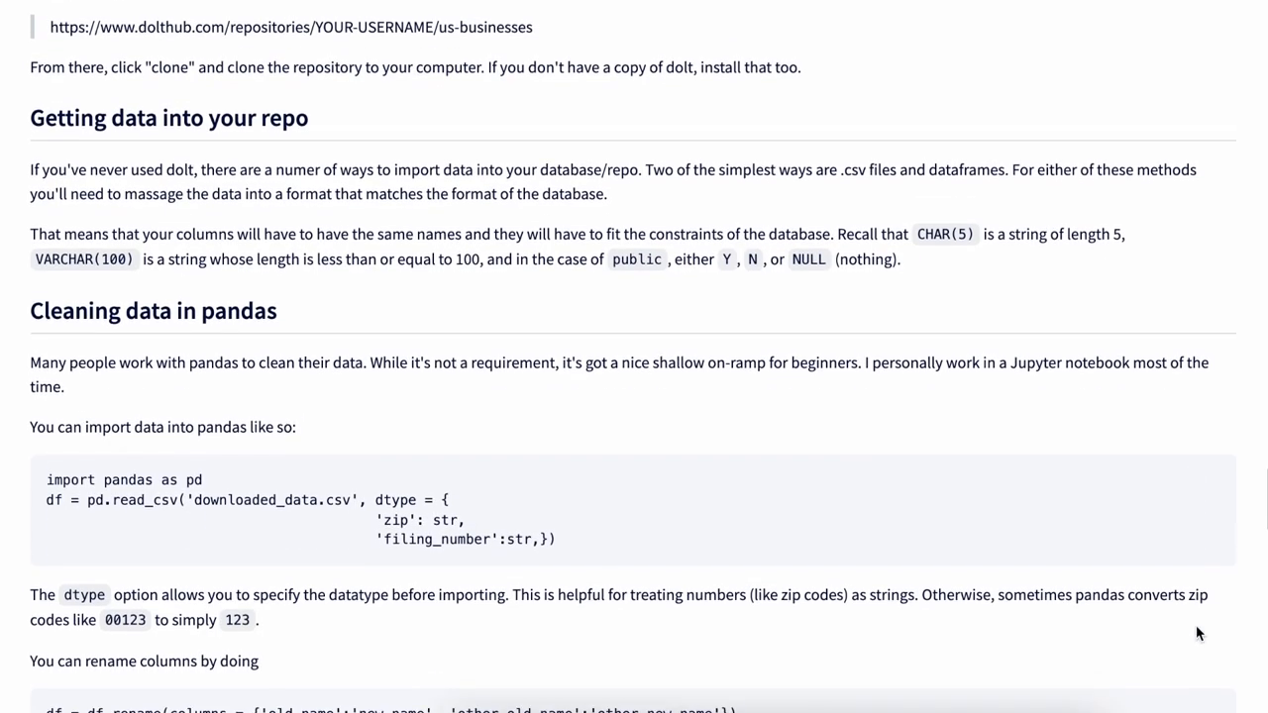
{"action": "scroll", "scroll_direction": "down", "scroll_amount": 3}
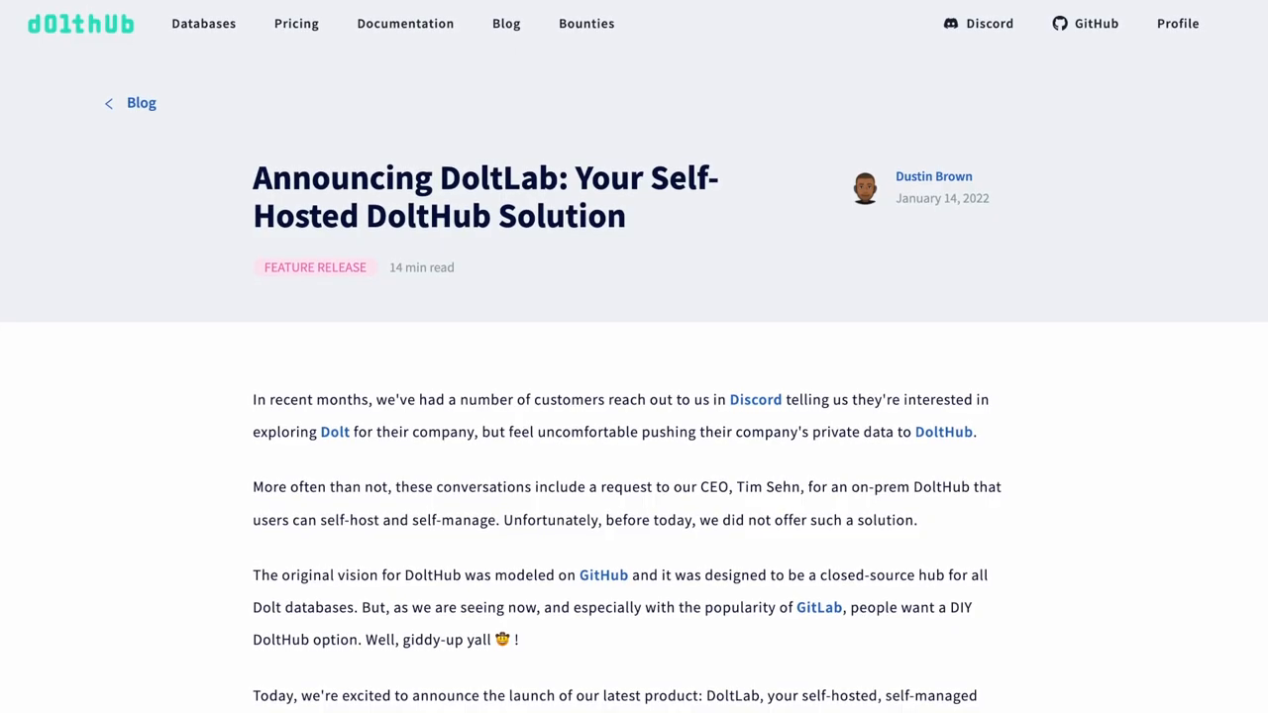
Step: Scroll down the 'Announcing DoltLab' post describing the self-hosted DoltHub solution
{"action": "scroll", "scroll_direction": "down", "scroll_amount": 3}
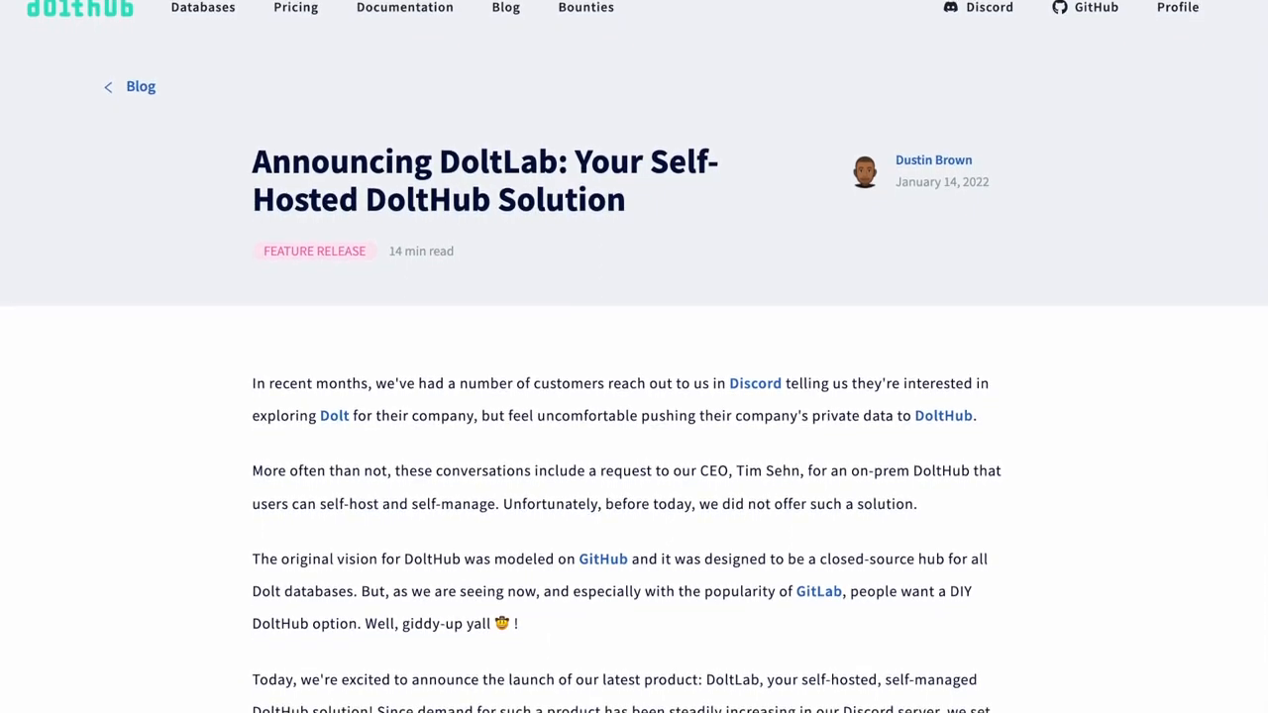
{"action": "scroll", "scroll_direction": "down", "scroll_amount": 3}
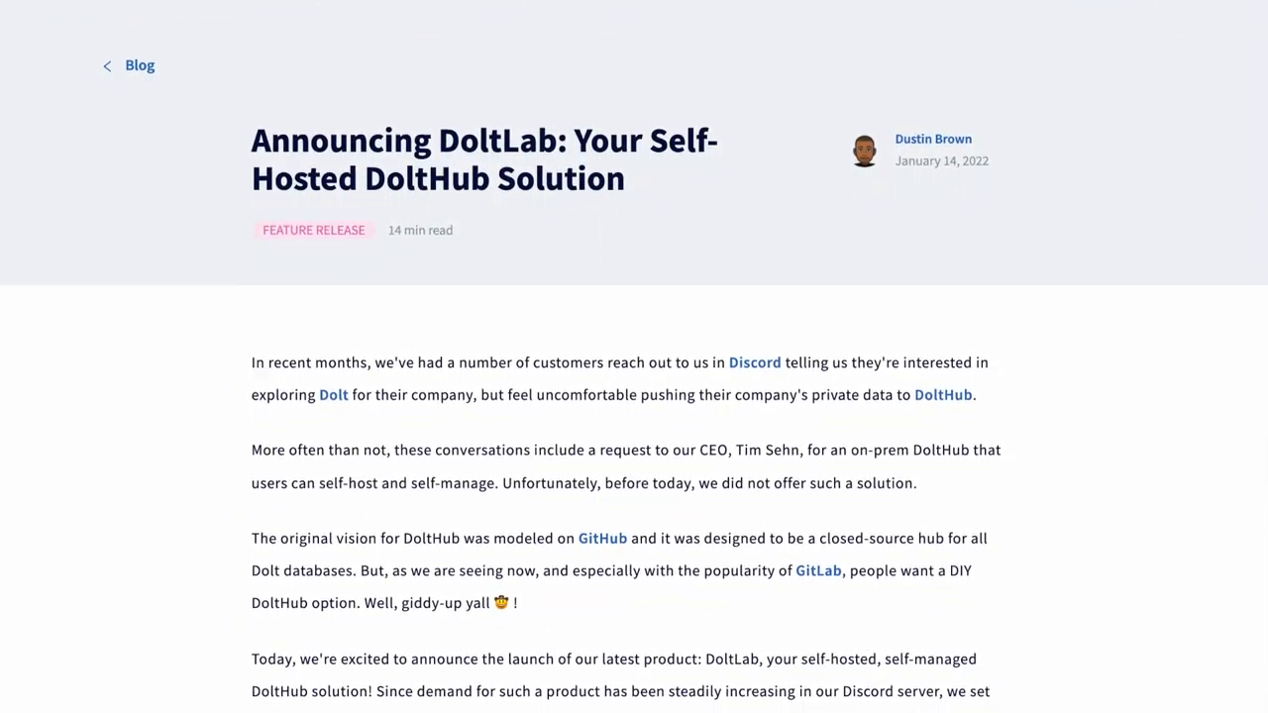